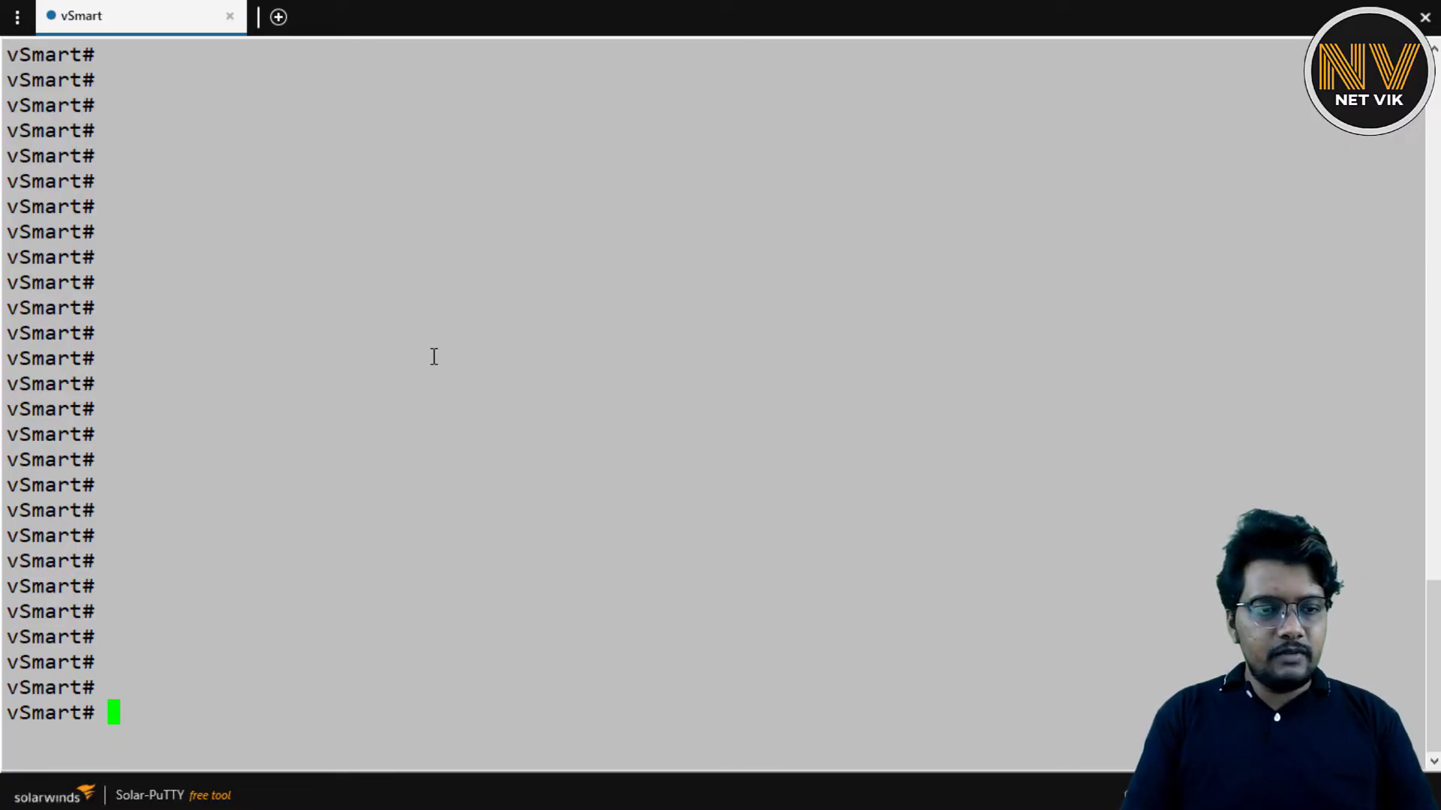
# Configure OMP send-path-limit 16 and send-backup-paths on the vSmart, then commit and-quit.
pyautogui.write('conf t')
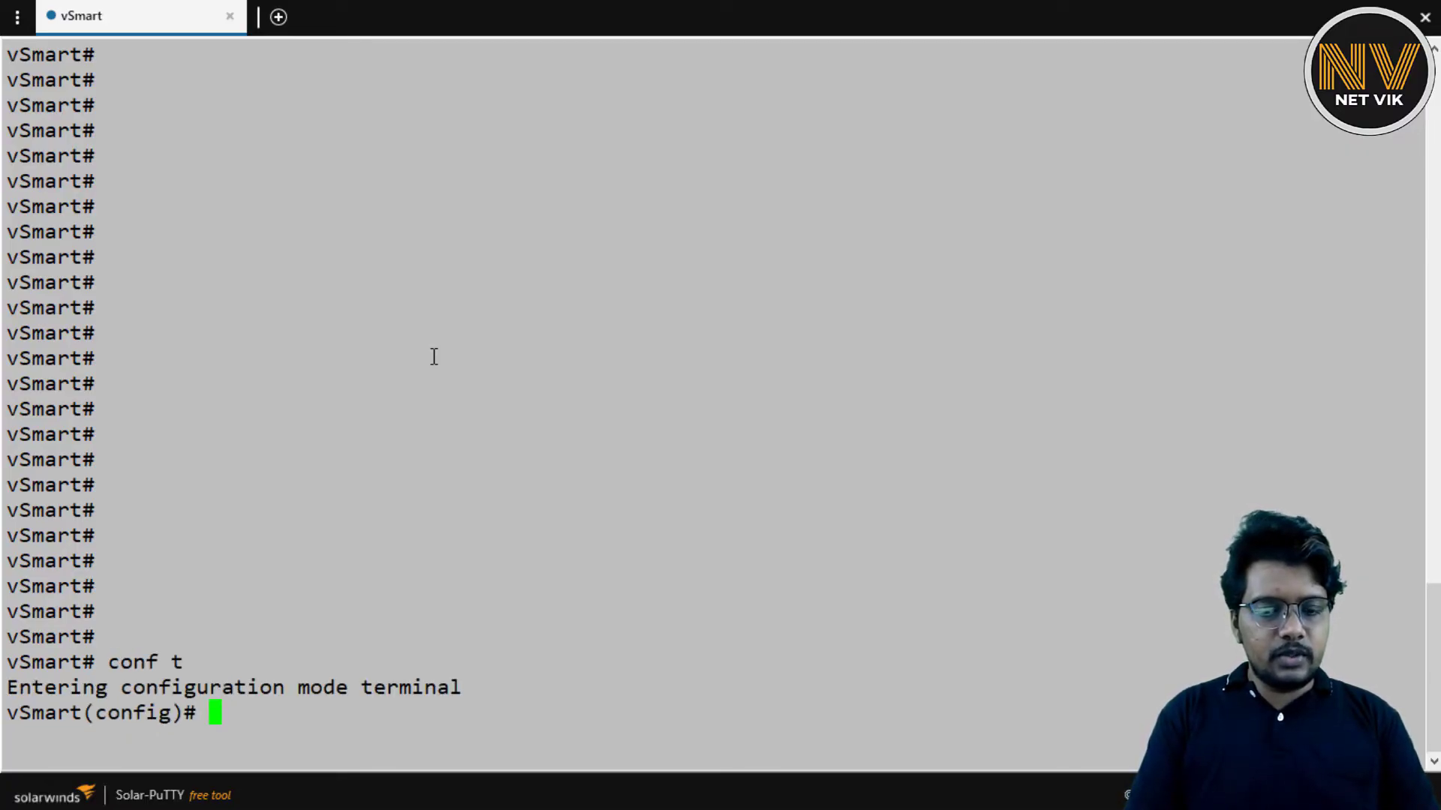
pyautogui.write('omp')
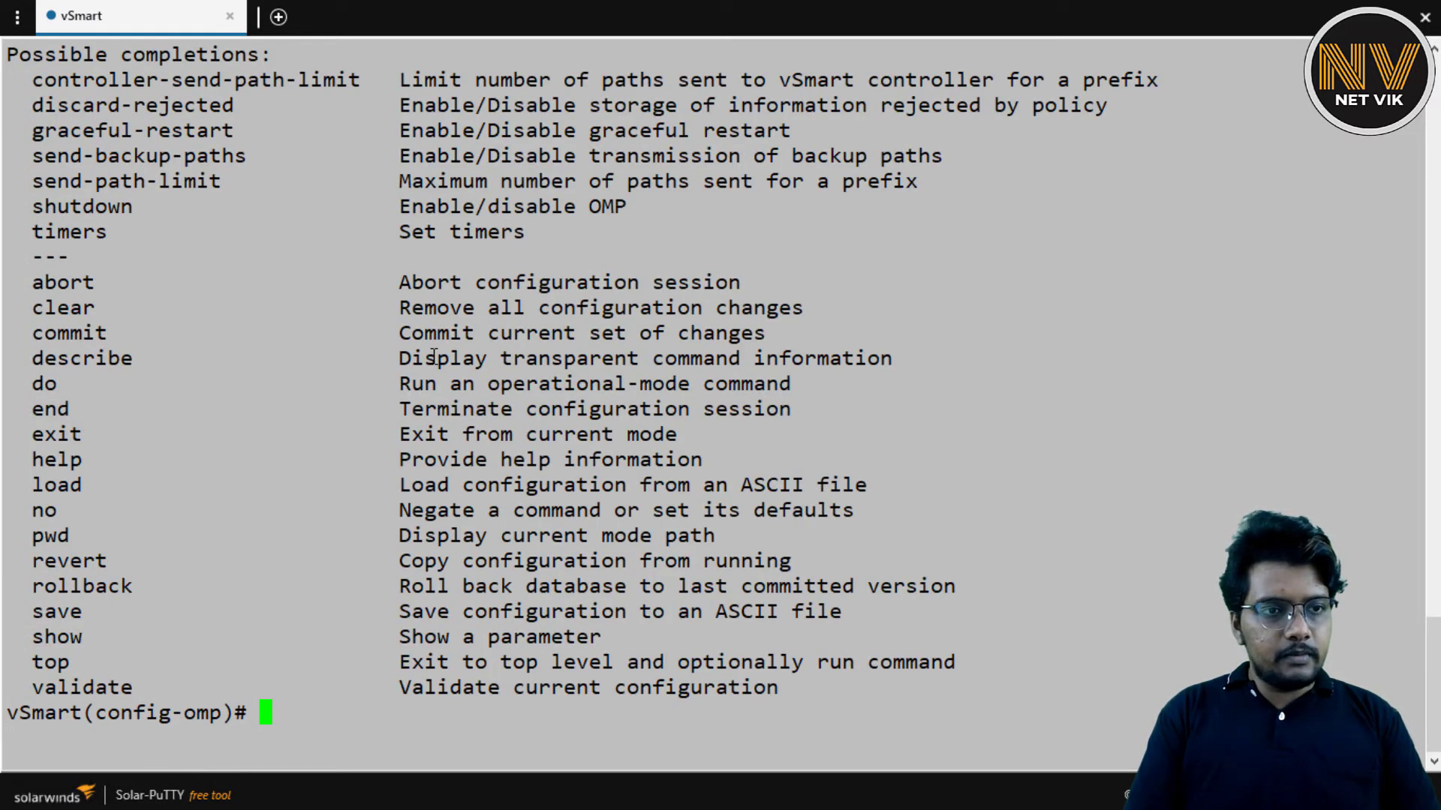
pyautogui.write('send-path-limit 1')
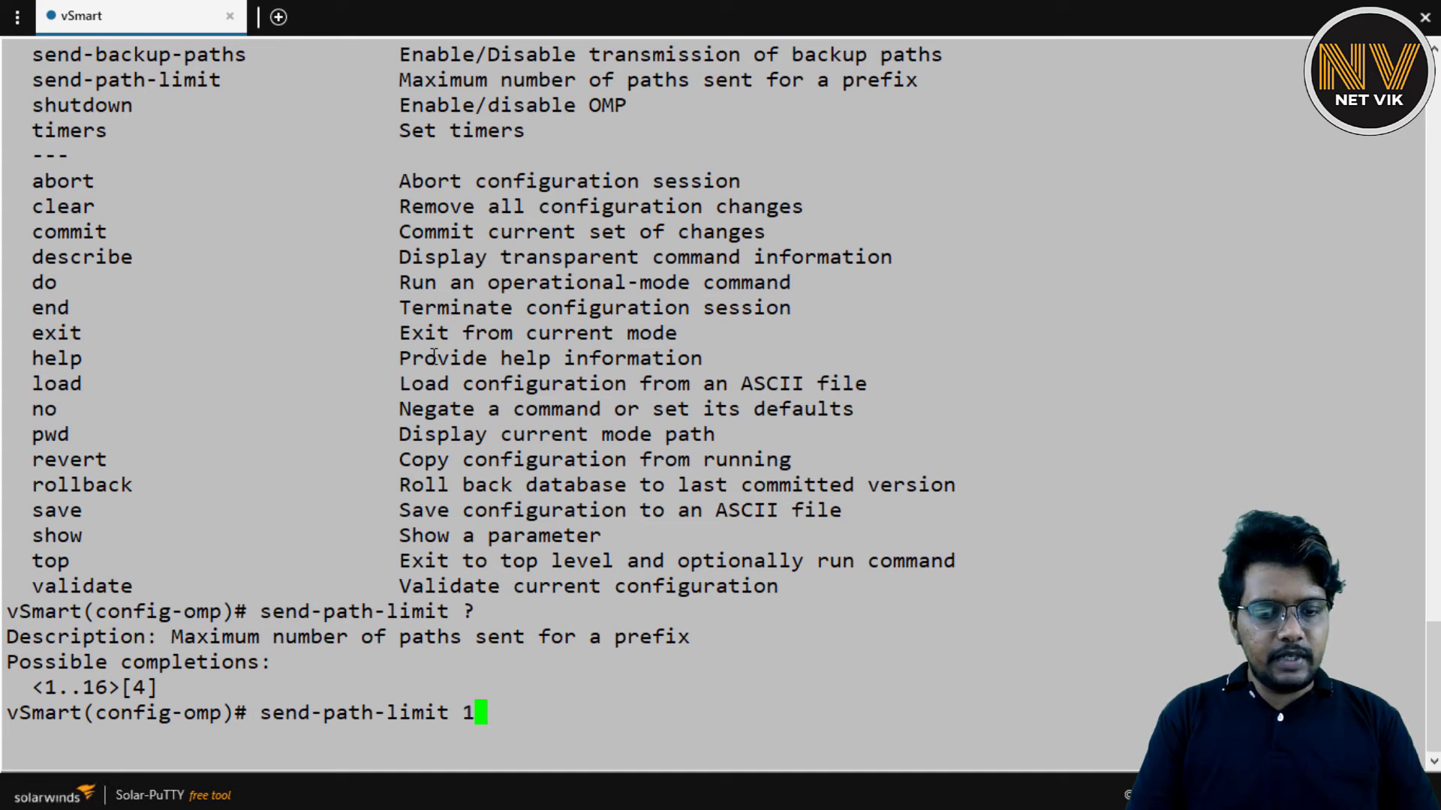
pyautogui.write('6')
pyautogui.write('send-')
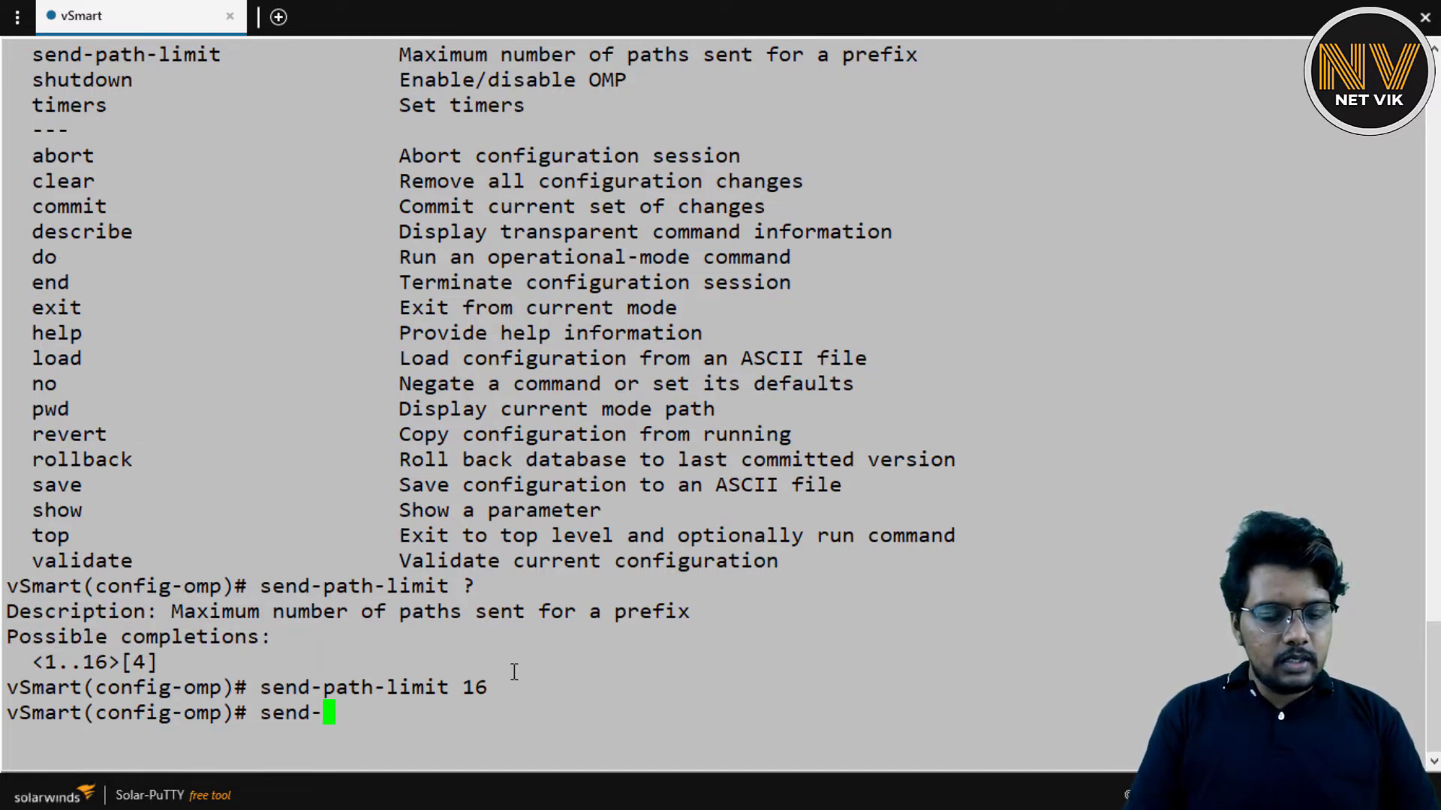
pyautogui.write('backup-paths')
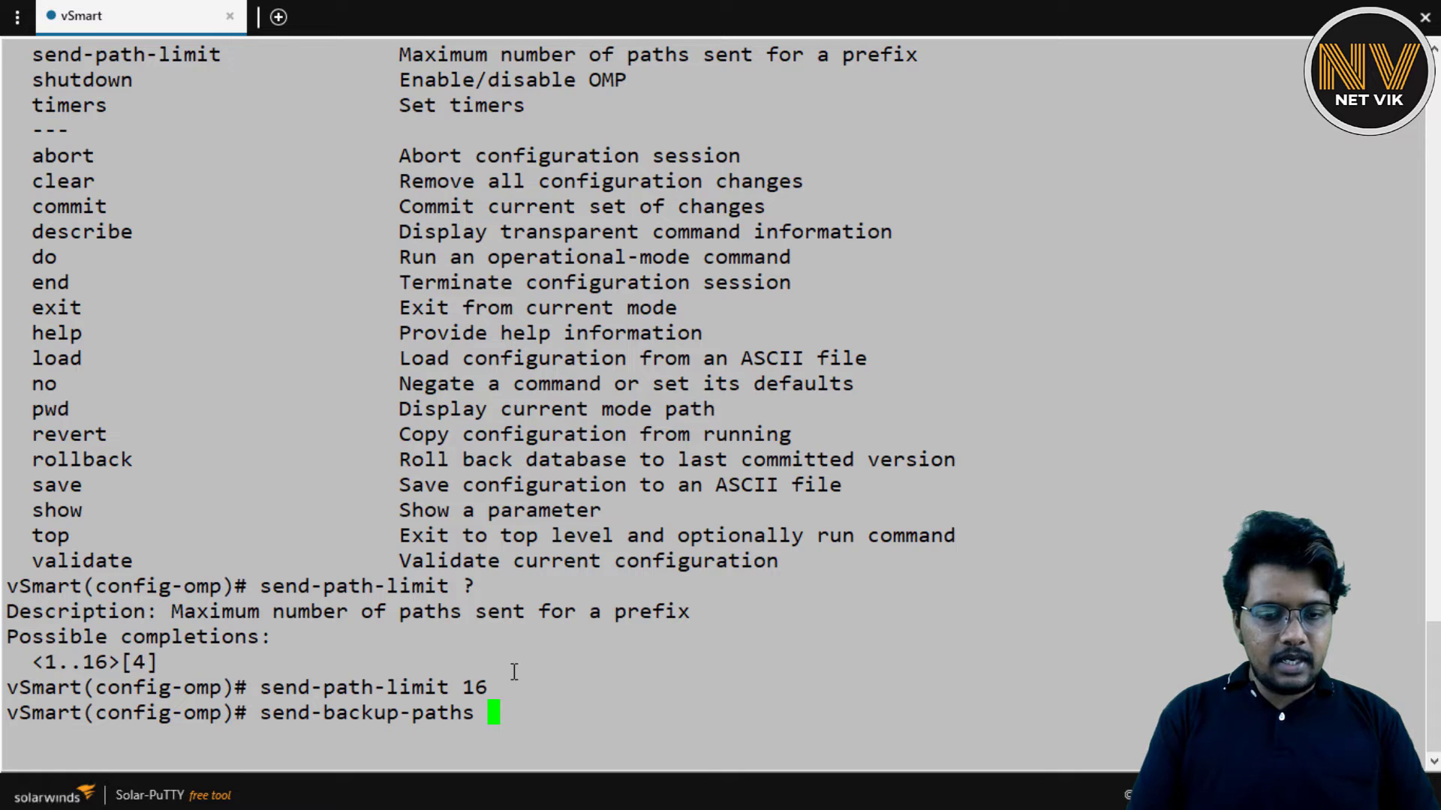
pyautogui.write('?')
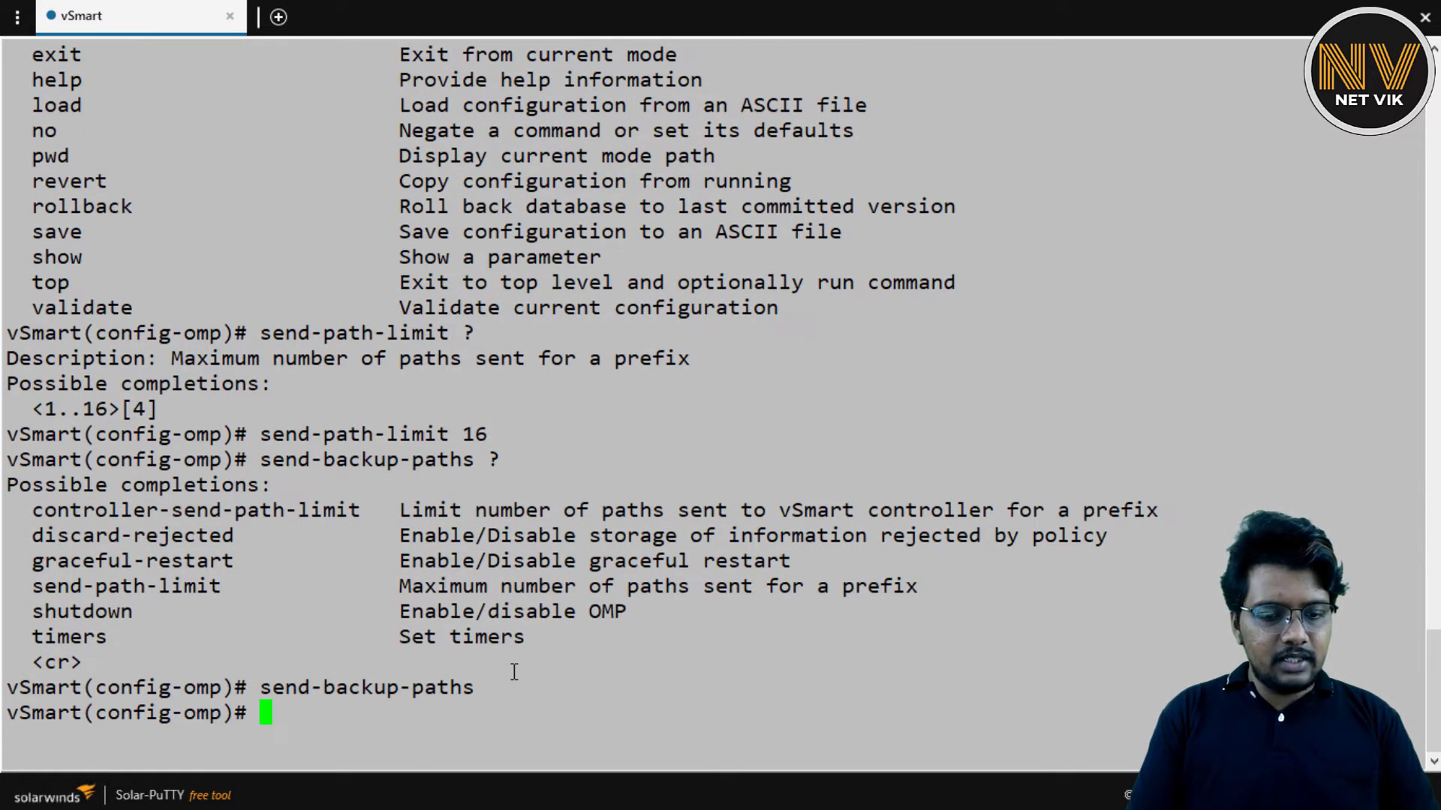
pyautogui.write('commit and-quit')
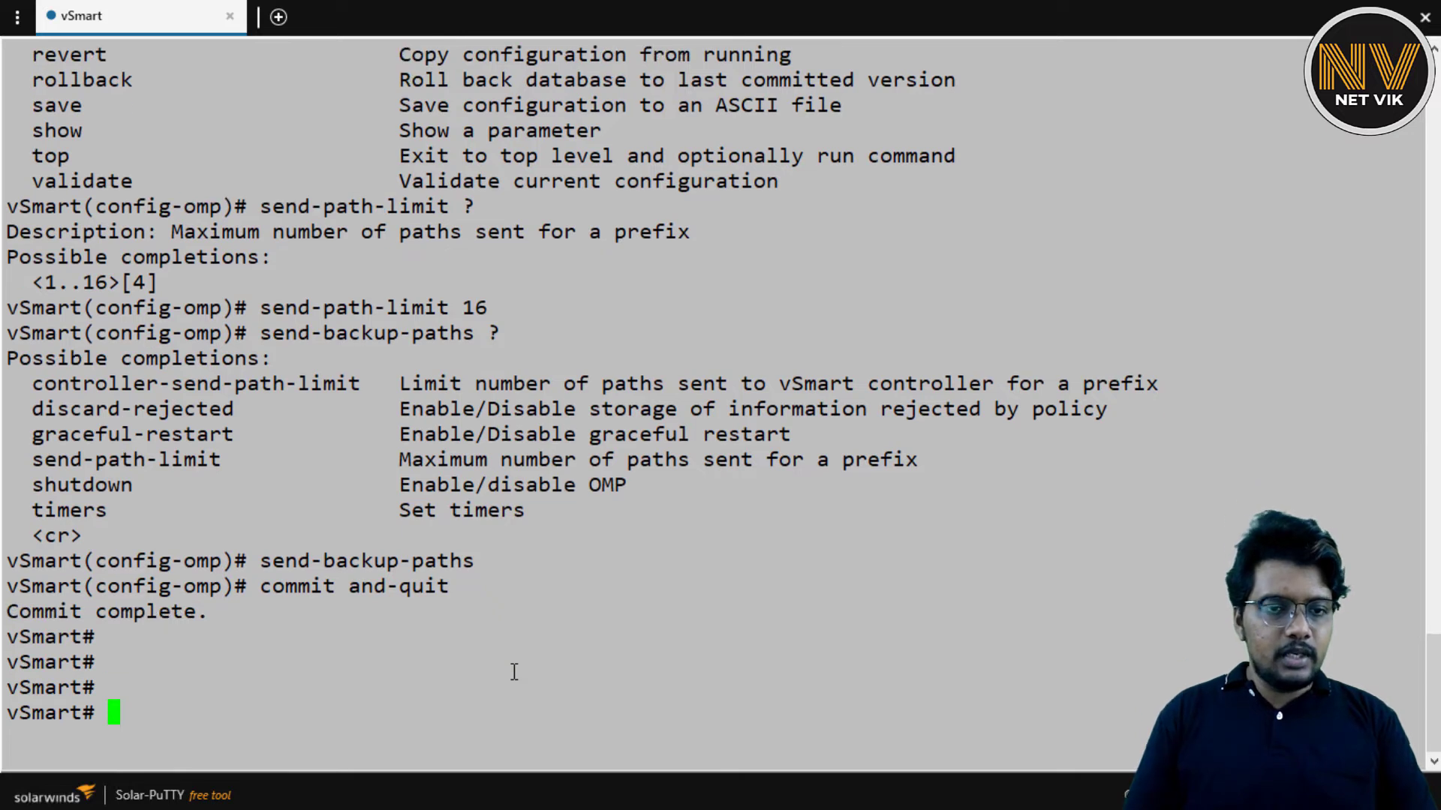
pyautogui.moveTo(511, 626)
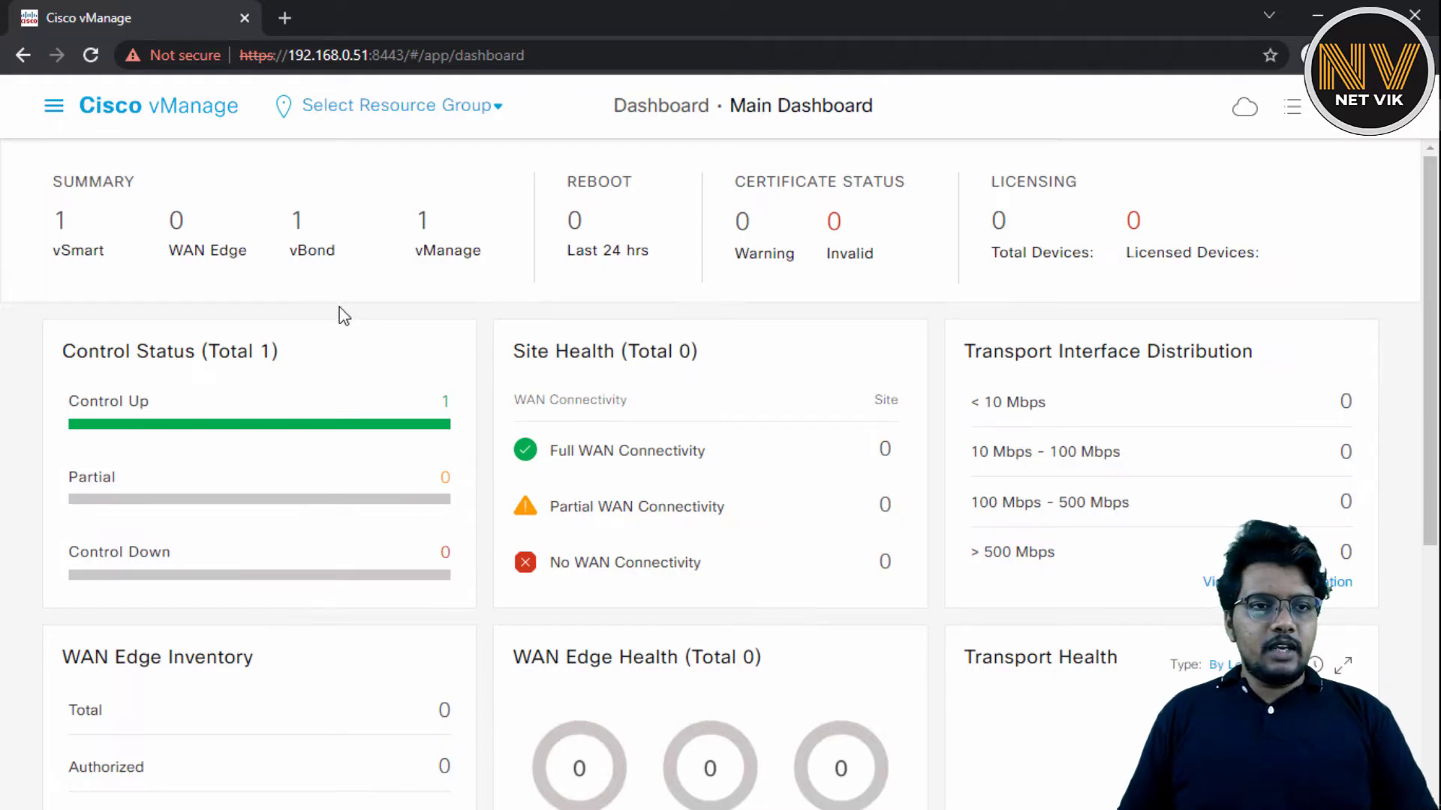
pyautogui.moveTo(48, 107)
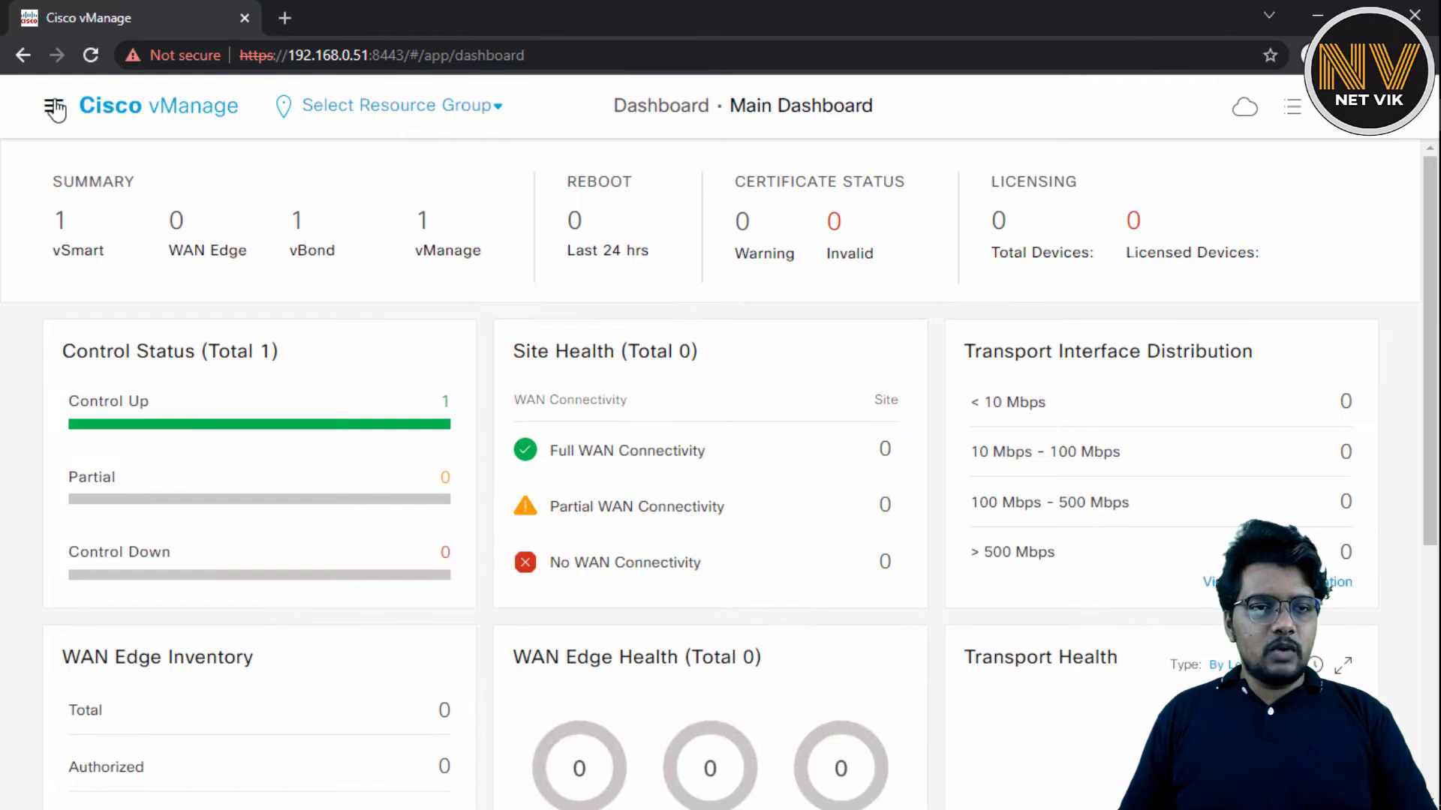
# Go to Configuration > Templates and start a new CLI Template.
pyautogui.click(49, 108)
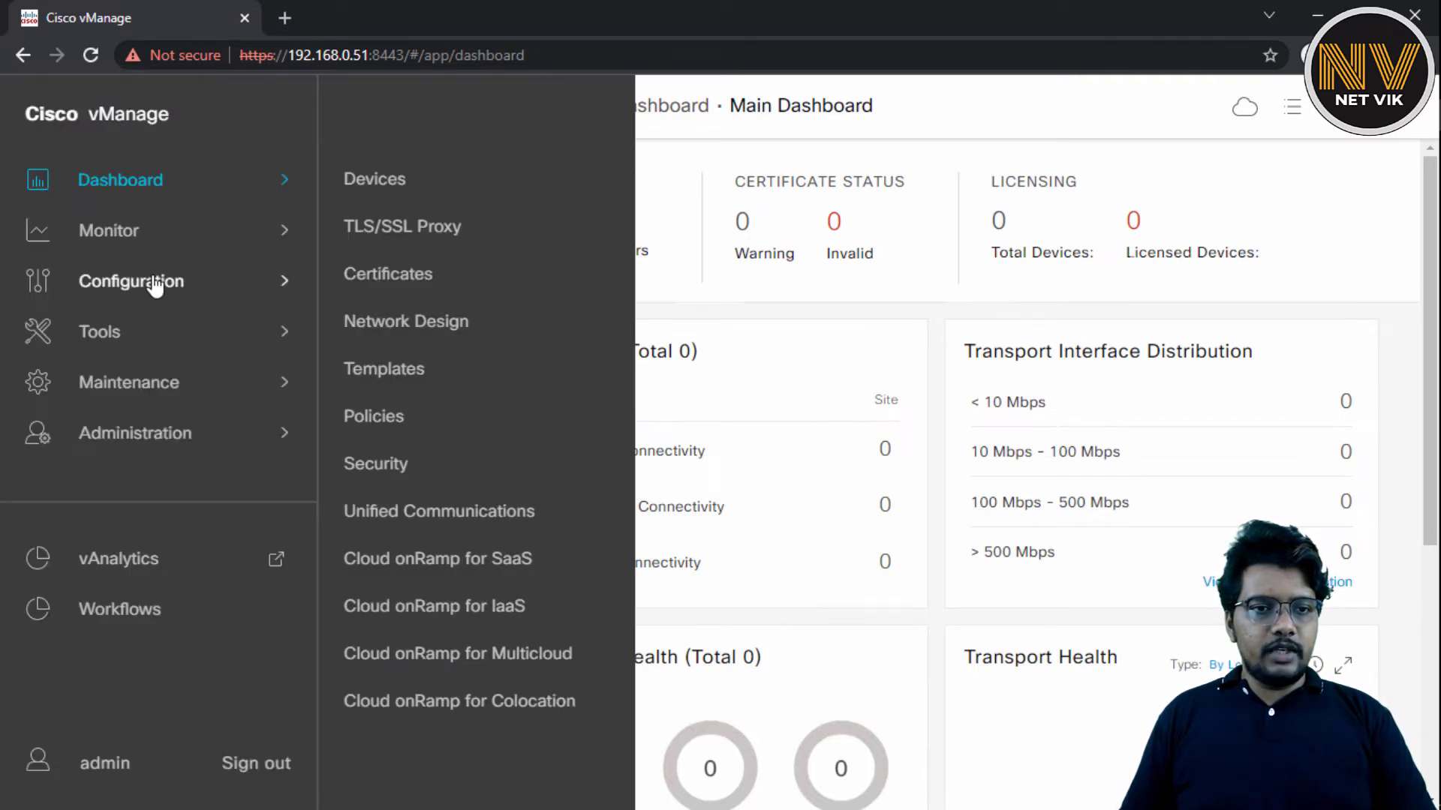
pyautogui.click(383, 369)
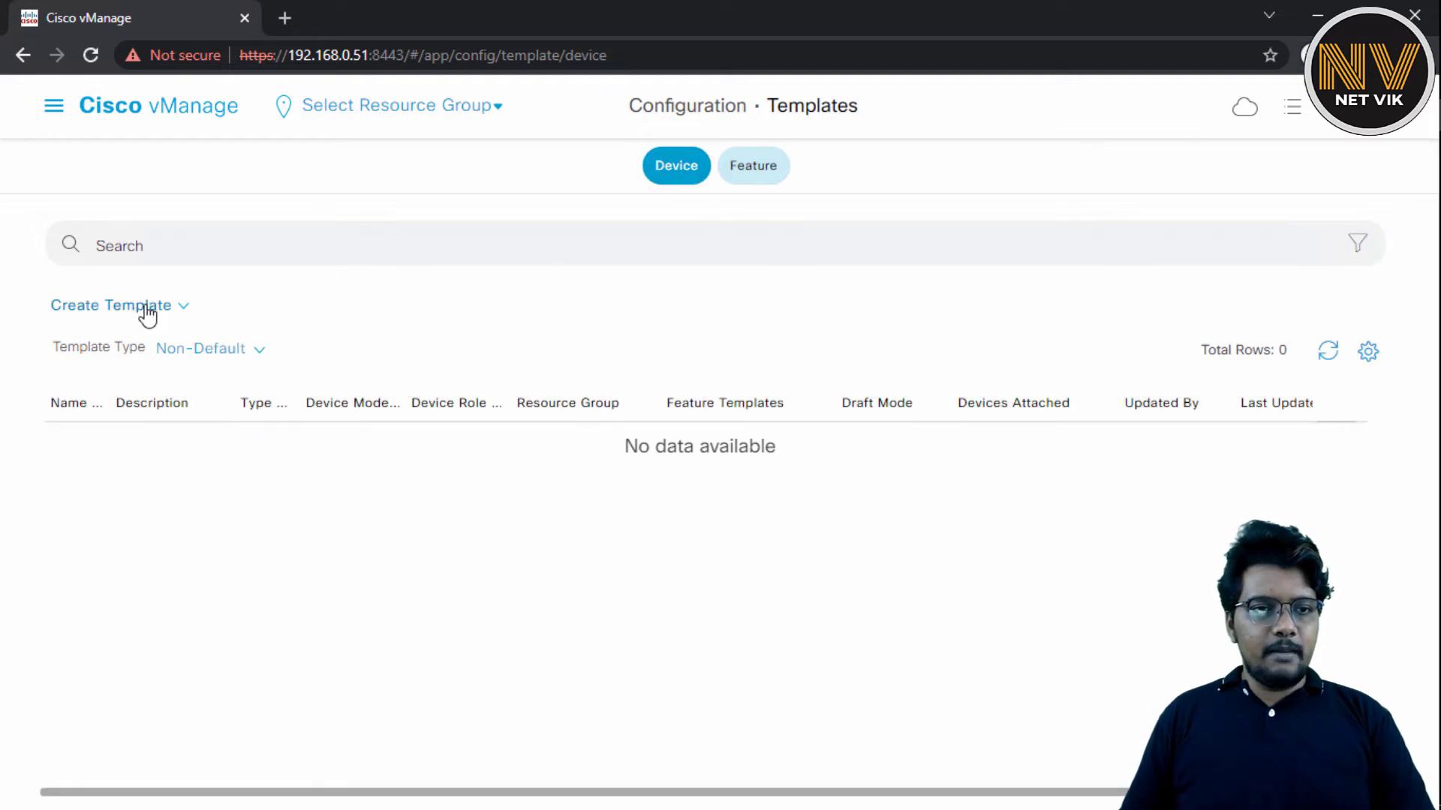
pyautogui.click(117, 306)
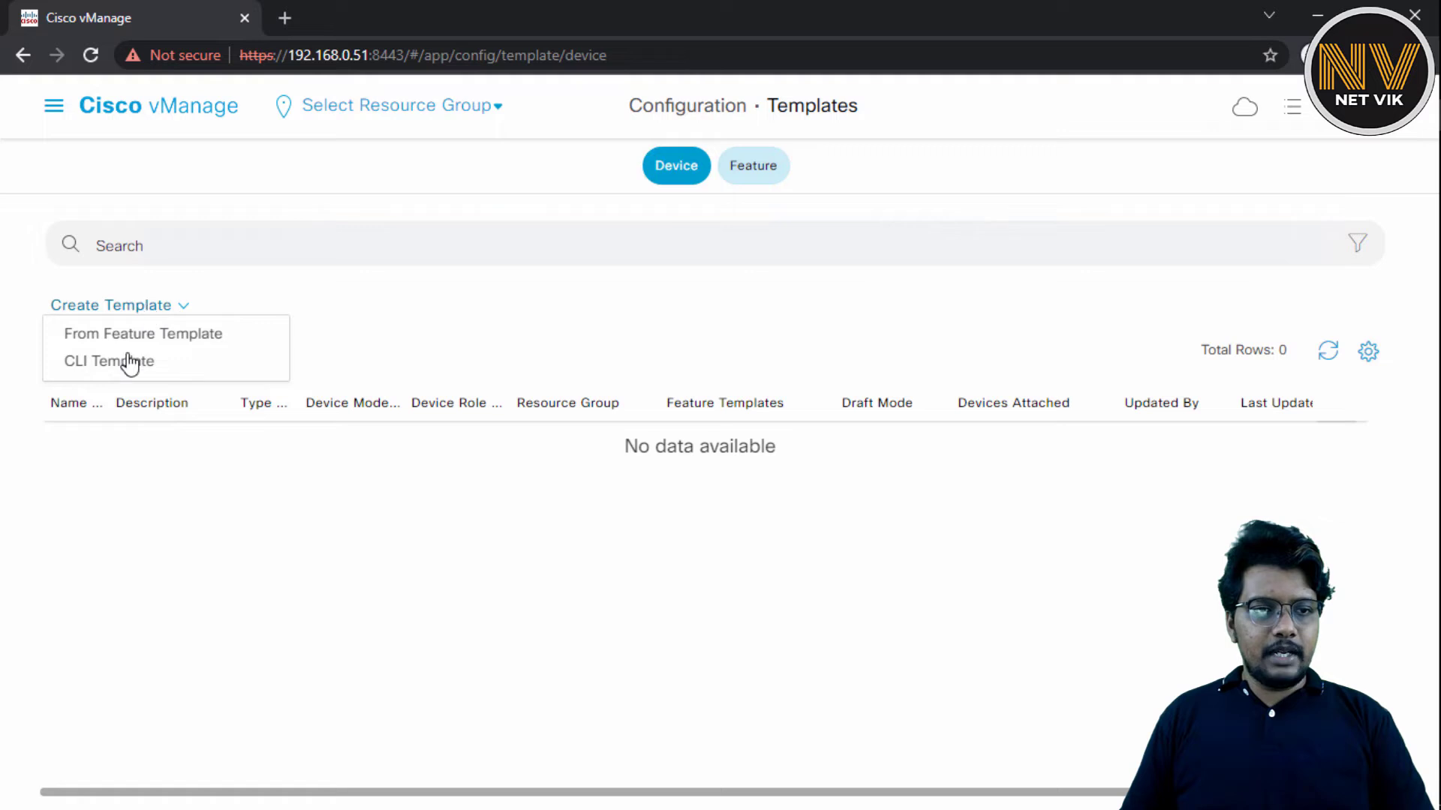
pyautogui.click(108, 360)
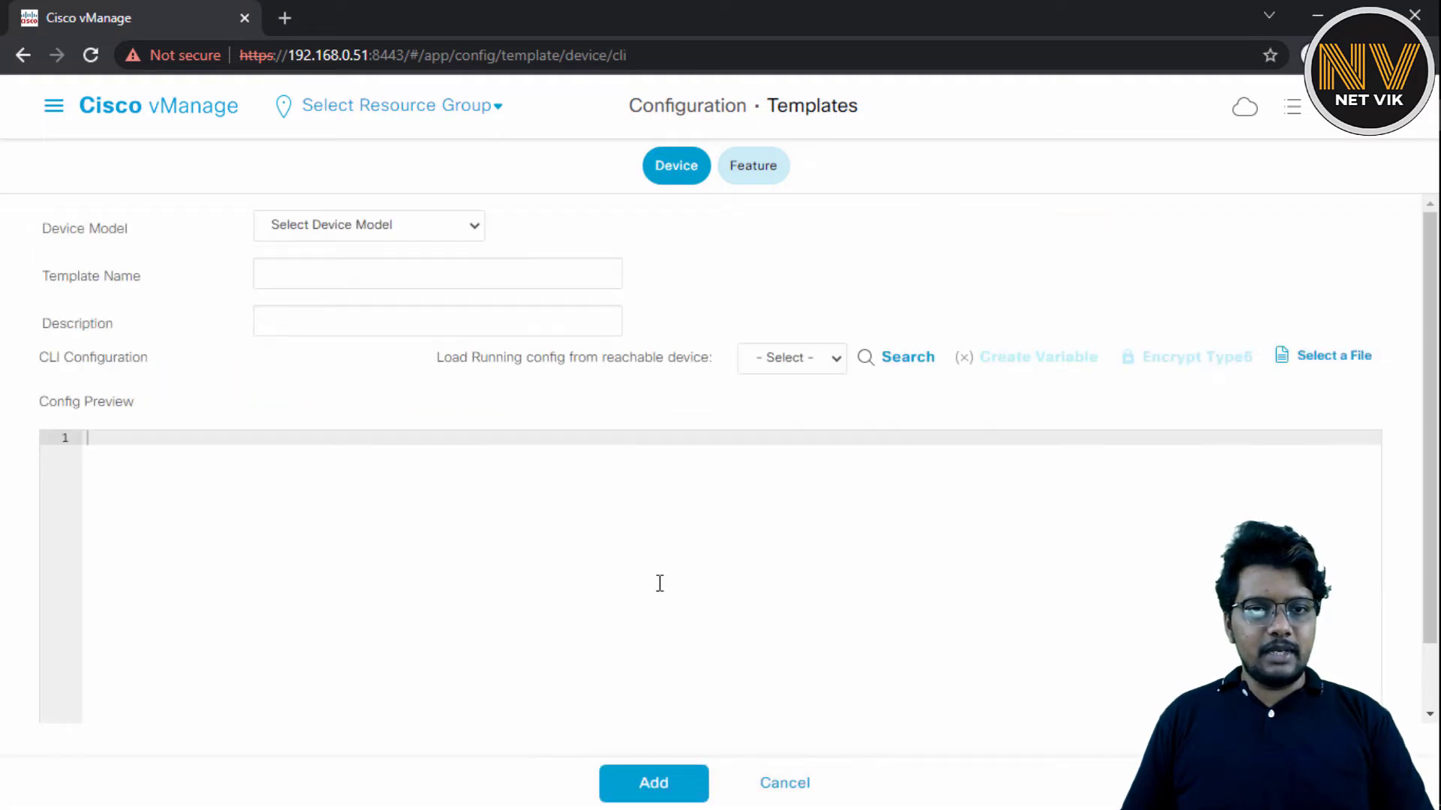
# Choose vSmart as the template's device model.
pyautogui.click(369, 226)
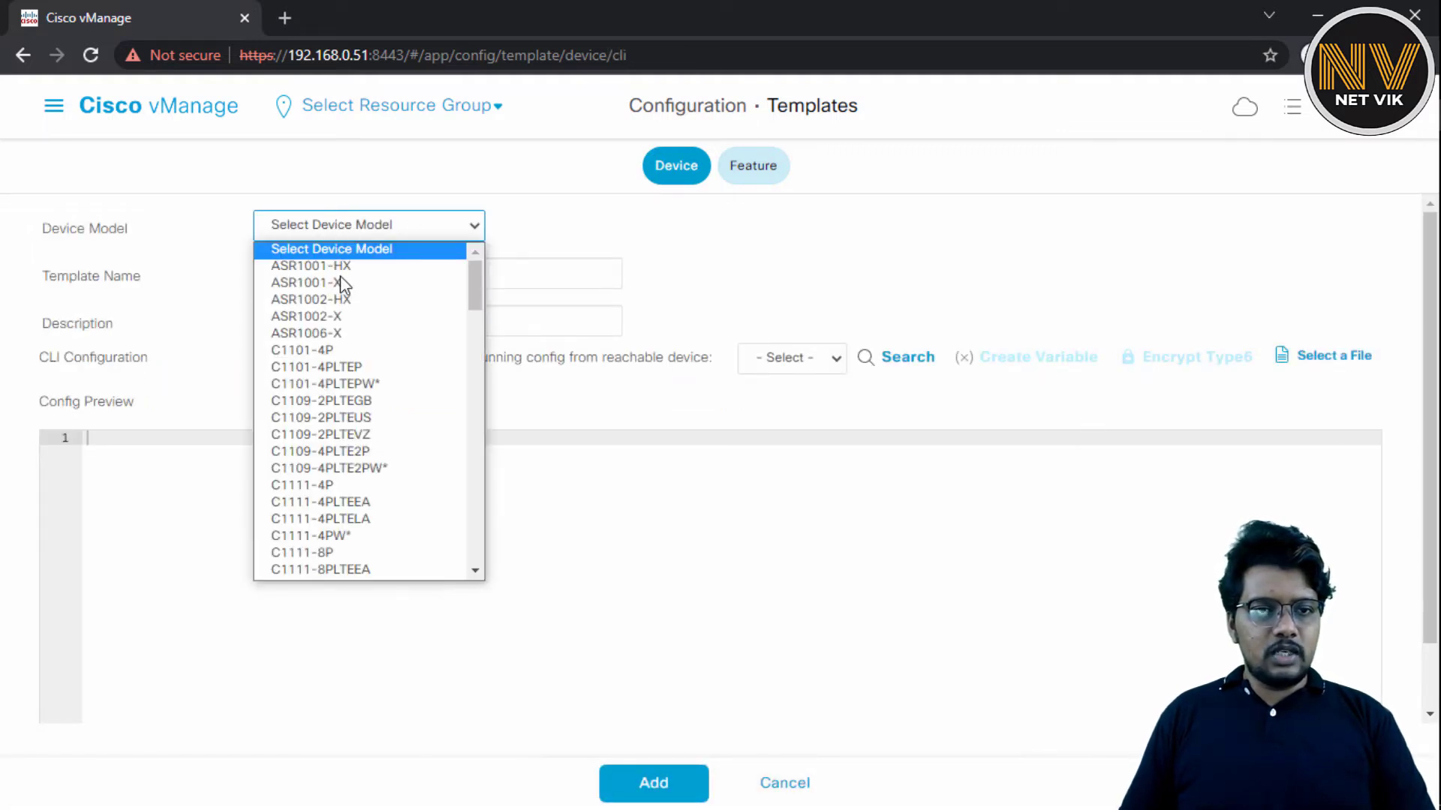
pyautogui.scroll(-3)
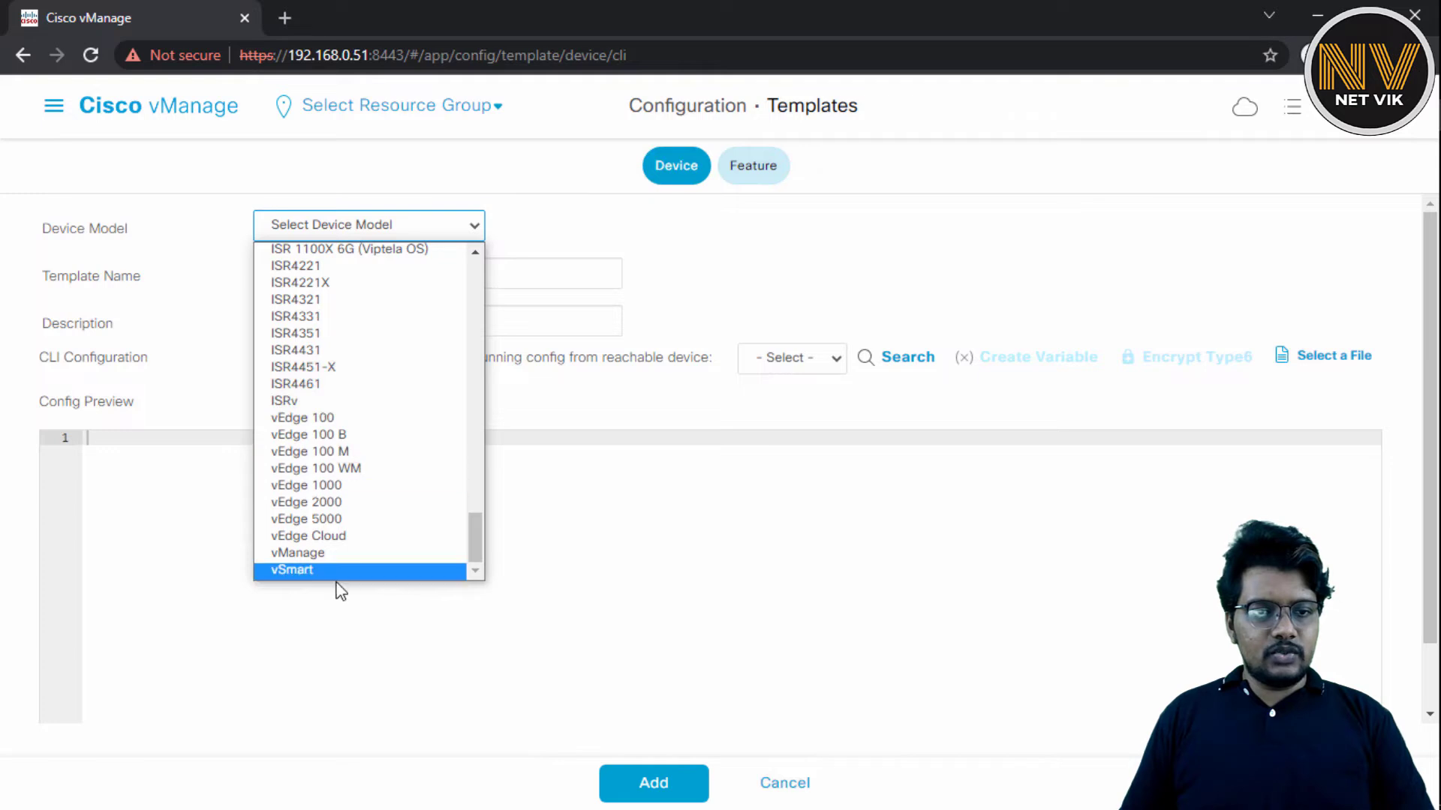
pyautogui.click(288, 570)
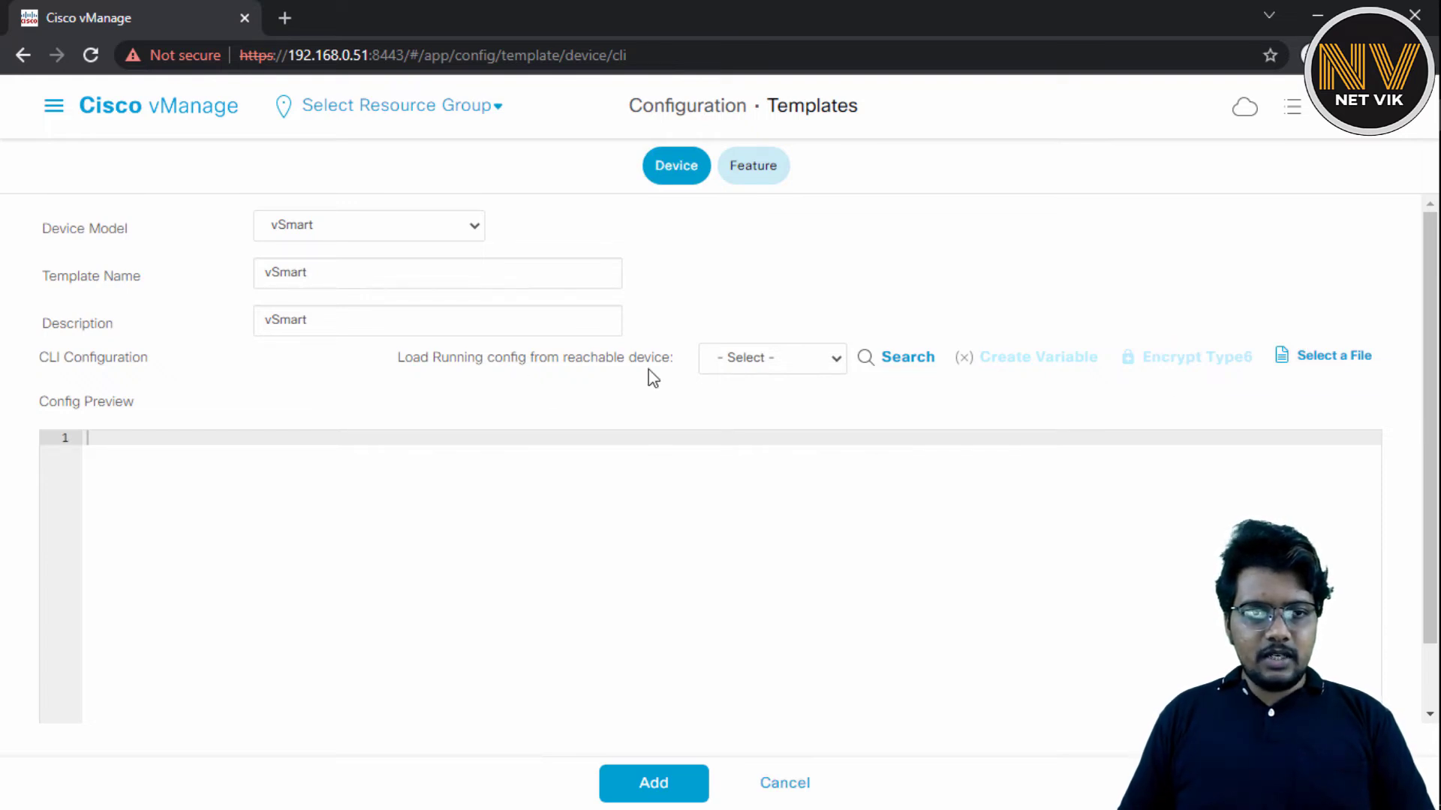
pyautogui.moveTo(735, 379)
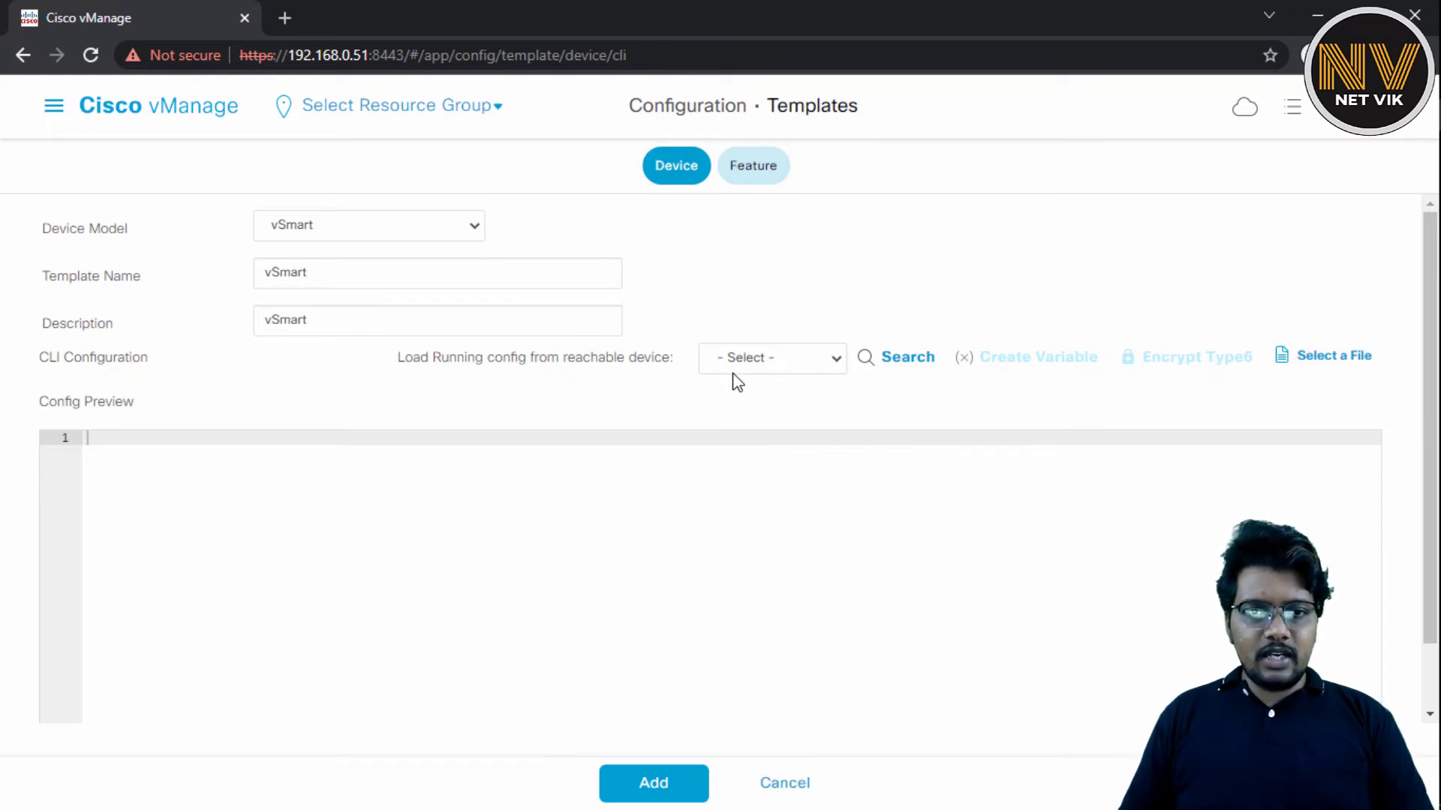
# Load the running config from vSmart 1.1.1.3 and add the template.
pyautogui.click(772, 358)
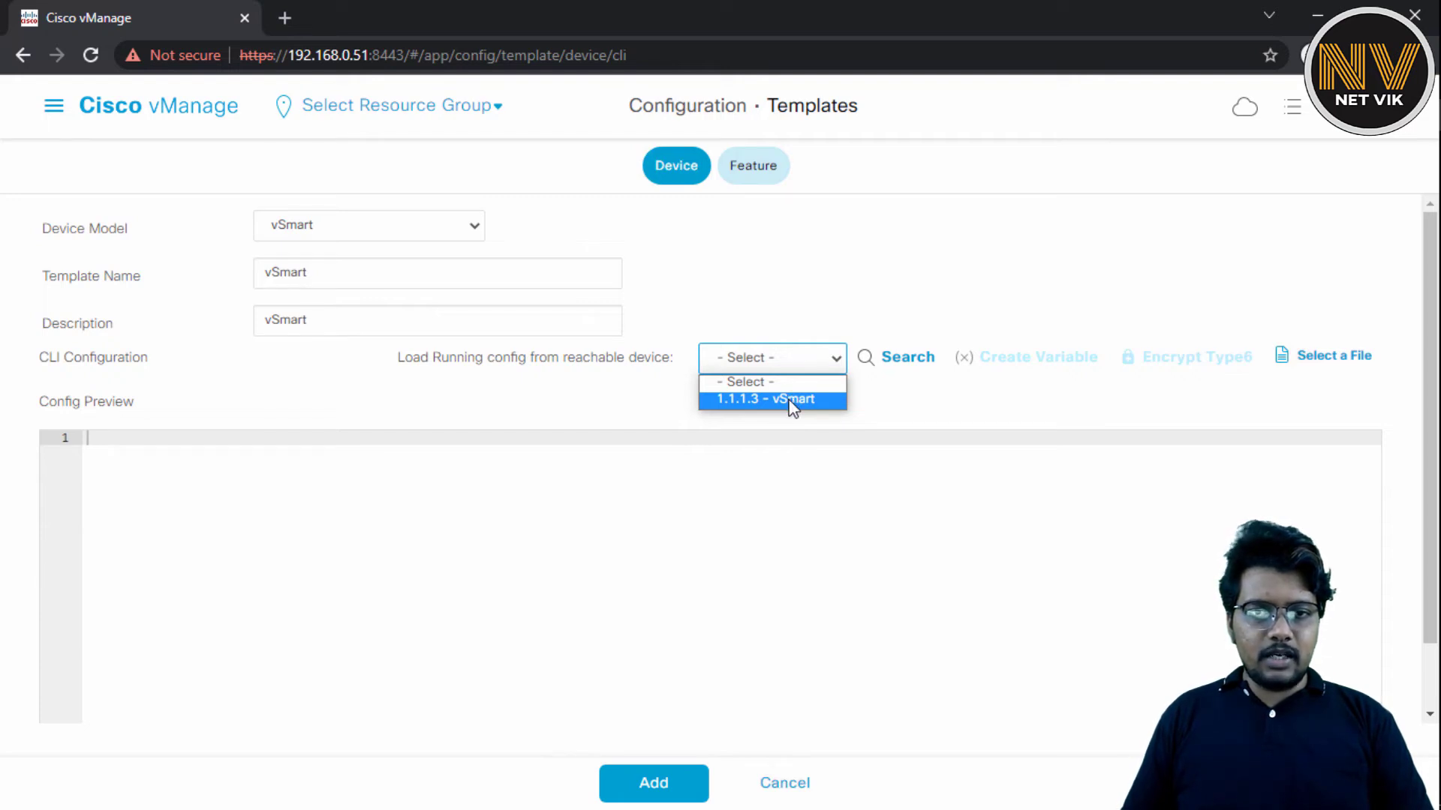
pyautogui.click(773, 400)
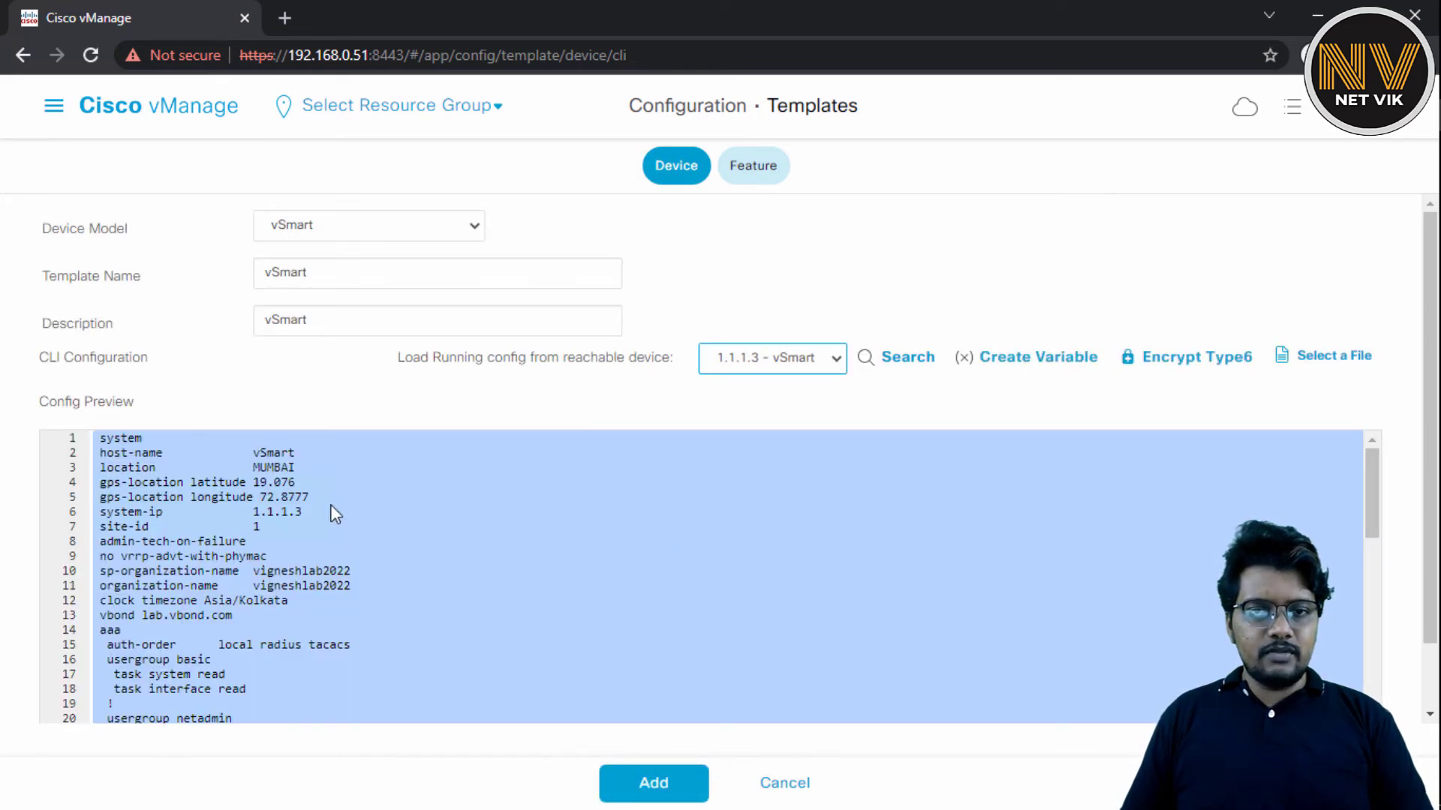
pyautogui.scroll(-3)
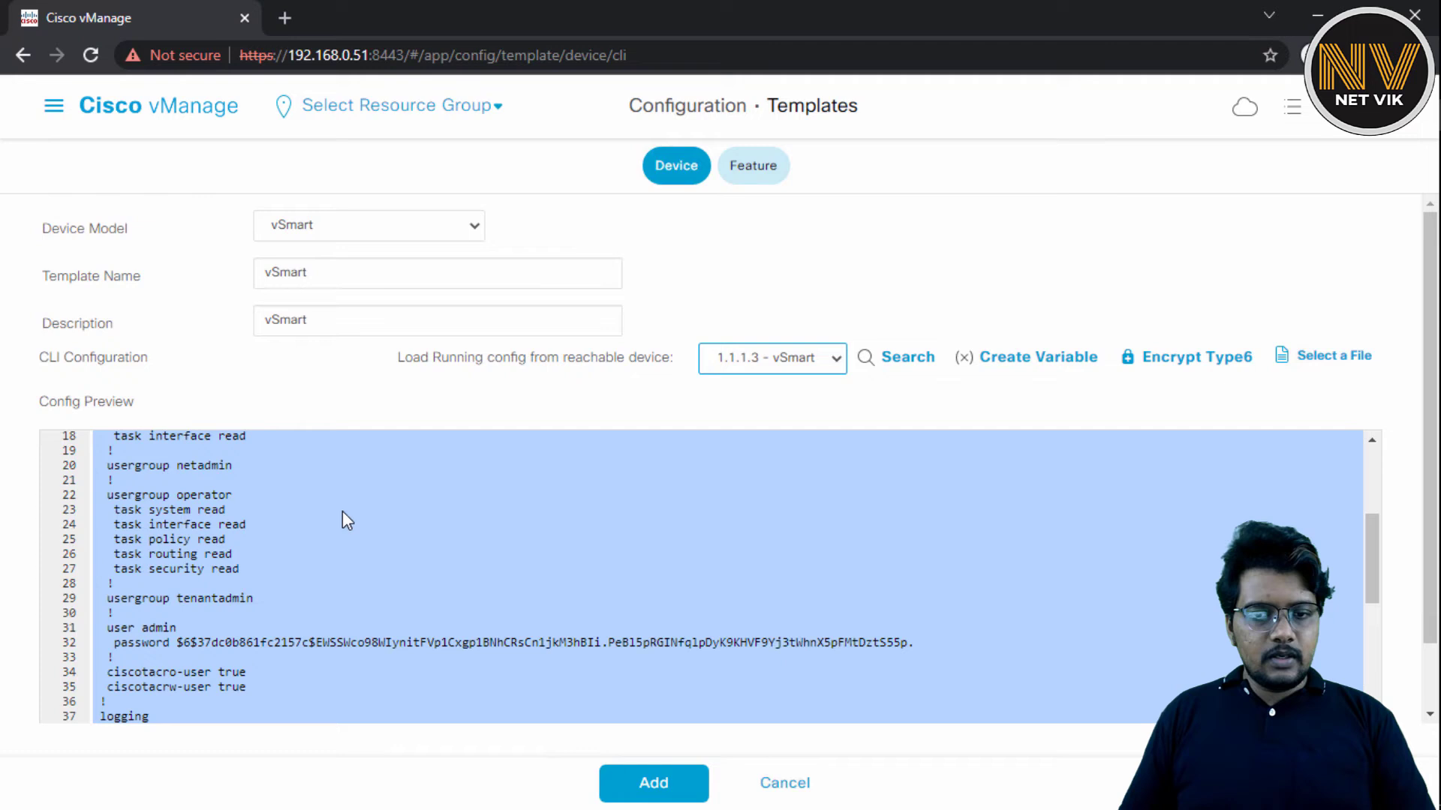
pyautogui.click(654, 804)
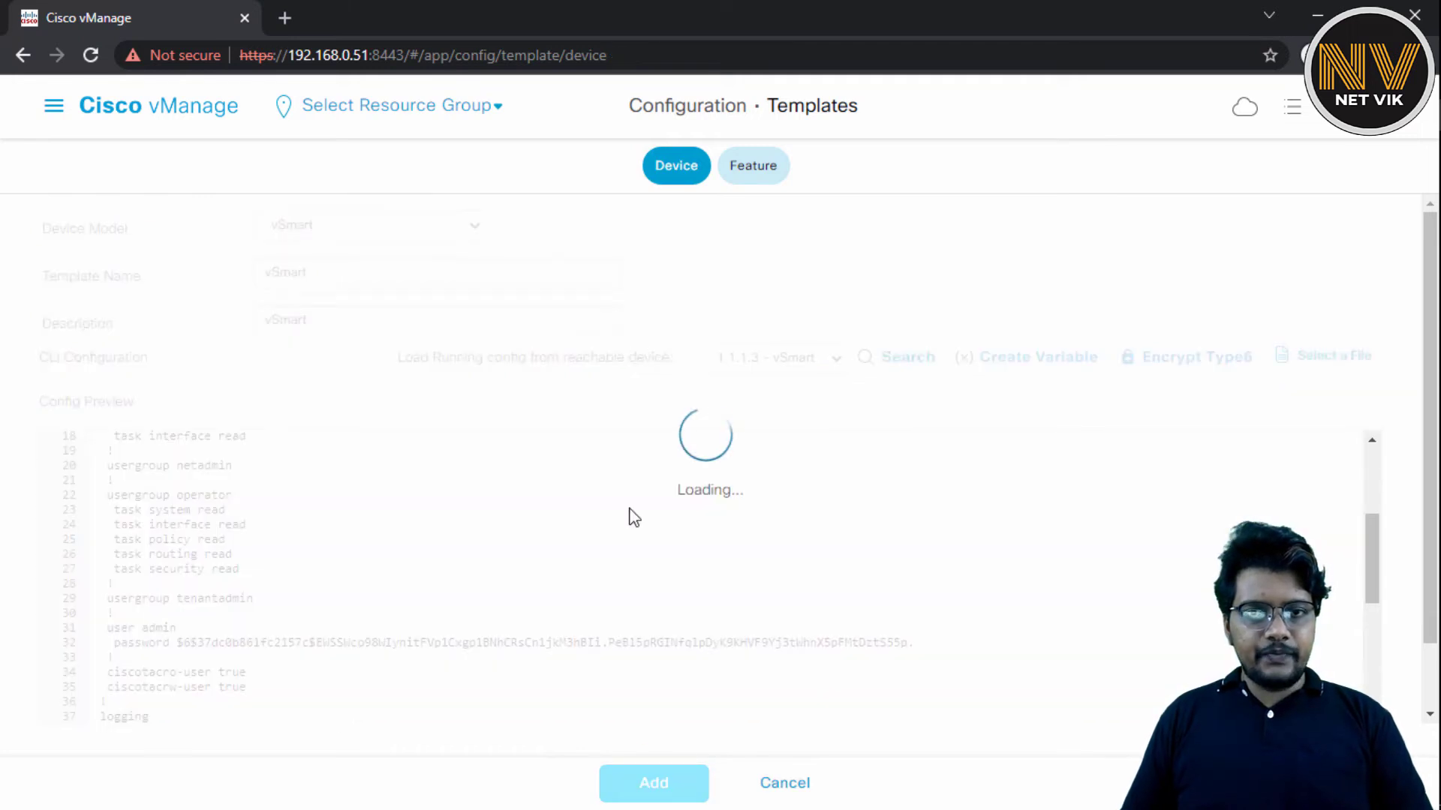
pyautogui.click(654, 804)
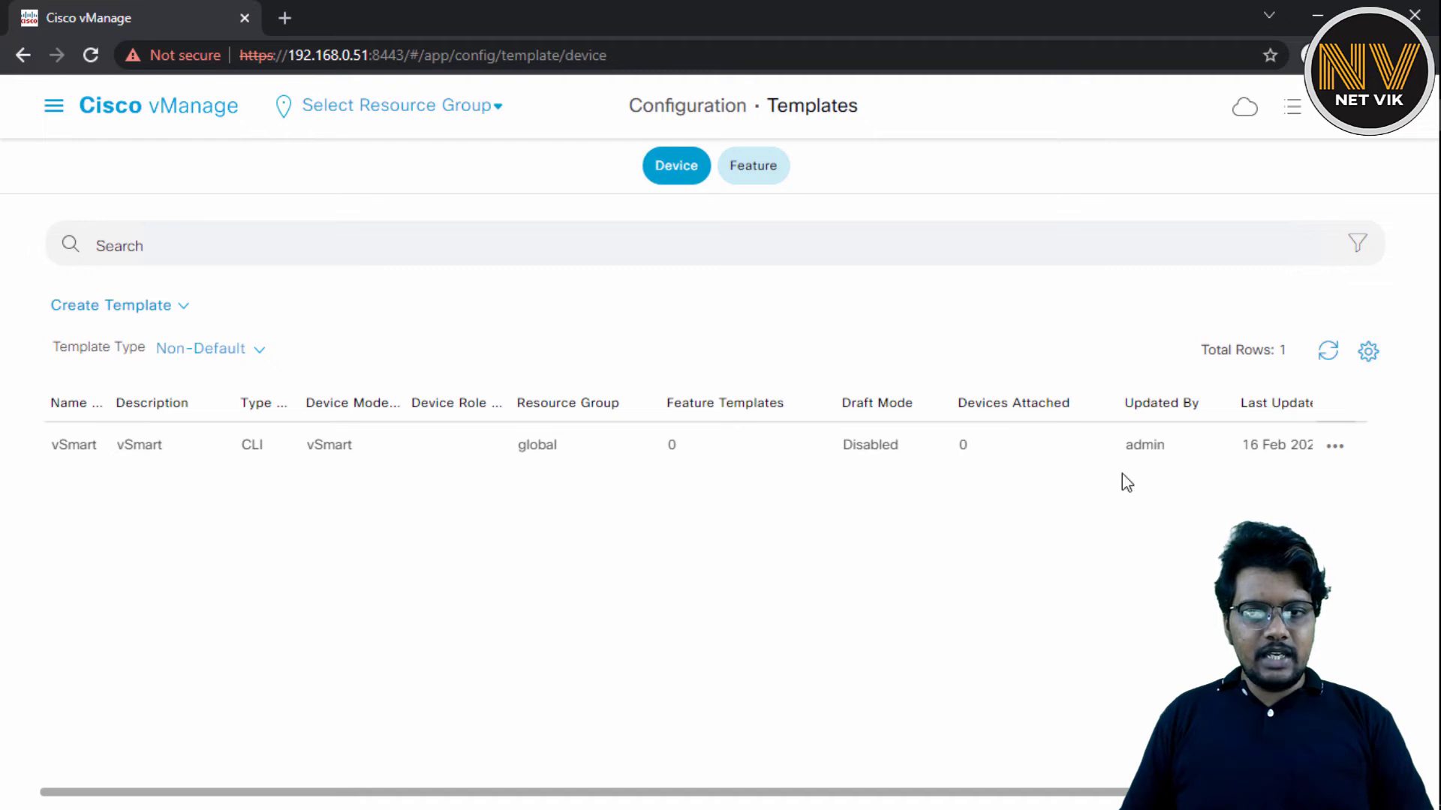
# Attach vSmart 1.1.1.3 to the vSmart template via the row's Attach Devices action.
pyautogui.click(1334, 444)
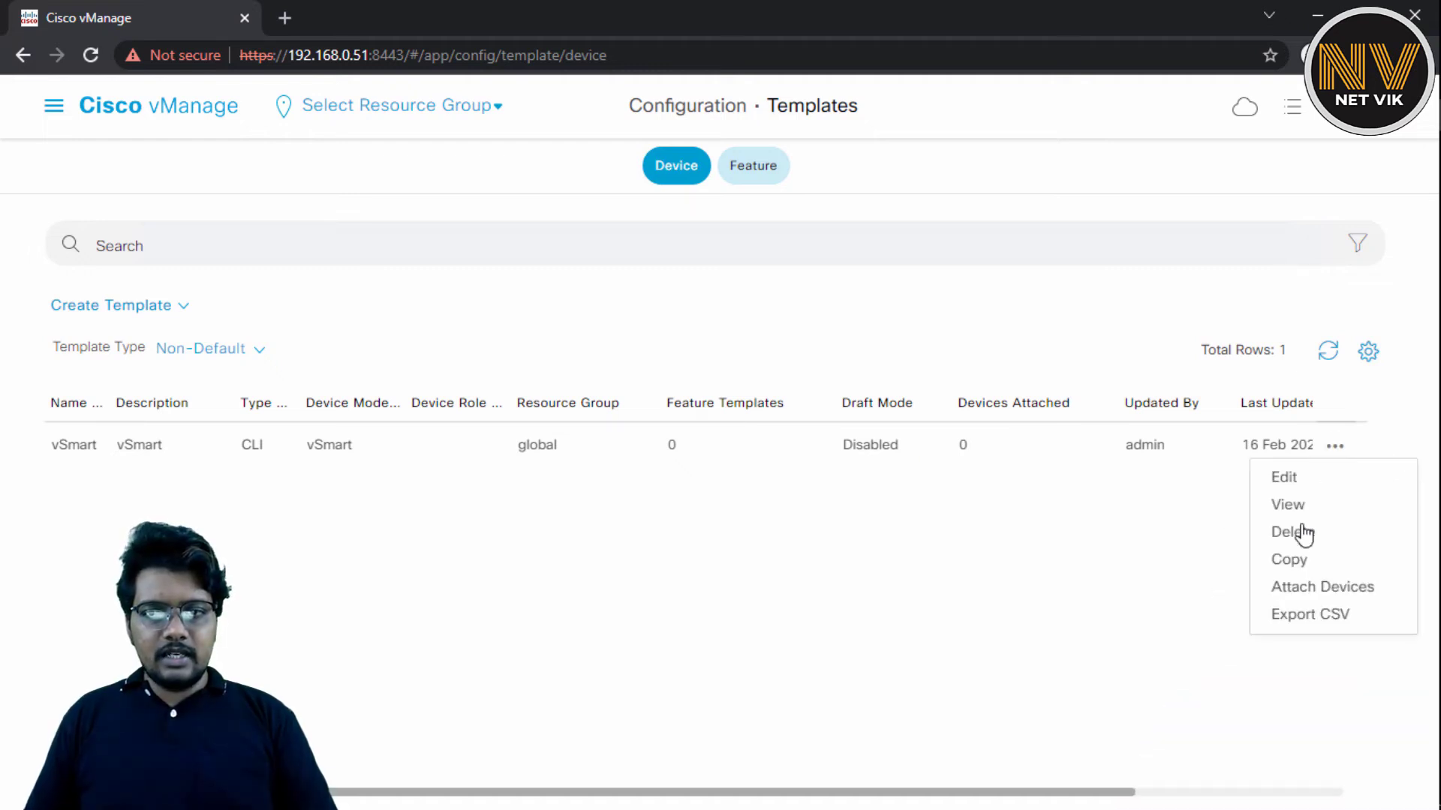
pyautogui.click(1320, 586)
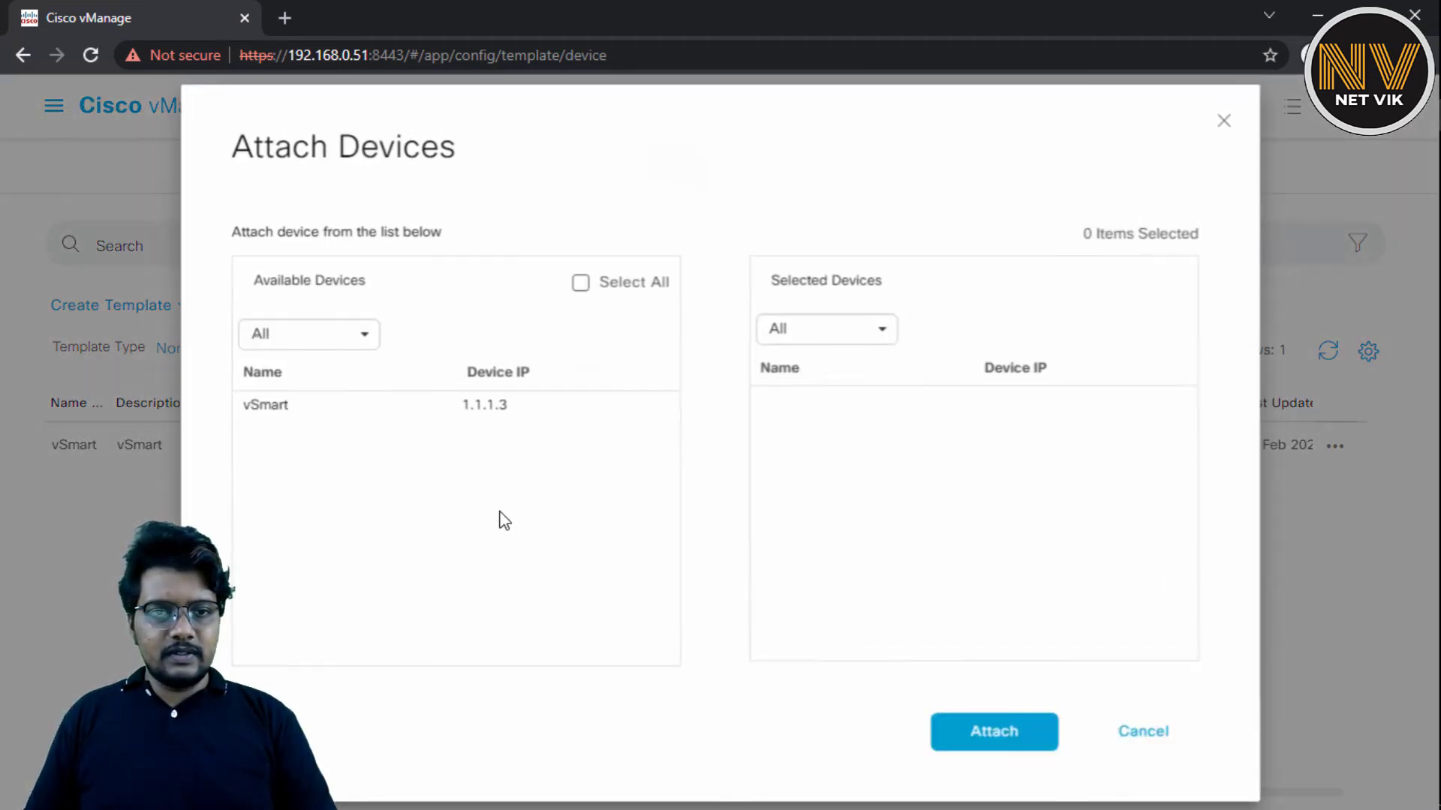
pyautogui.click(406, 405)
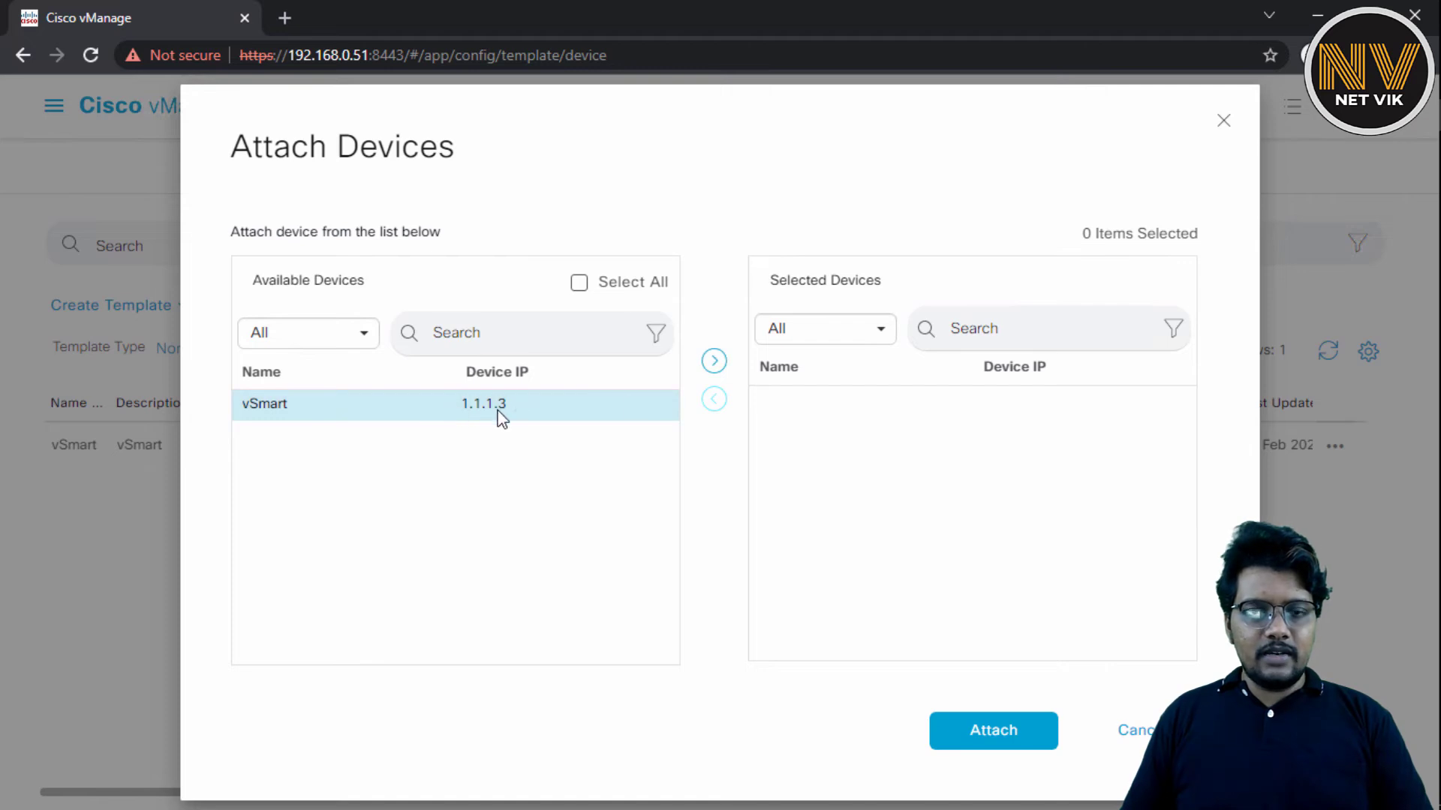
pyautogui.click(714, 360)
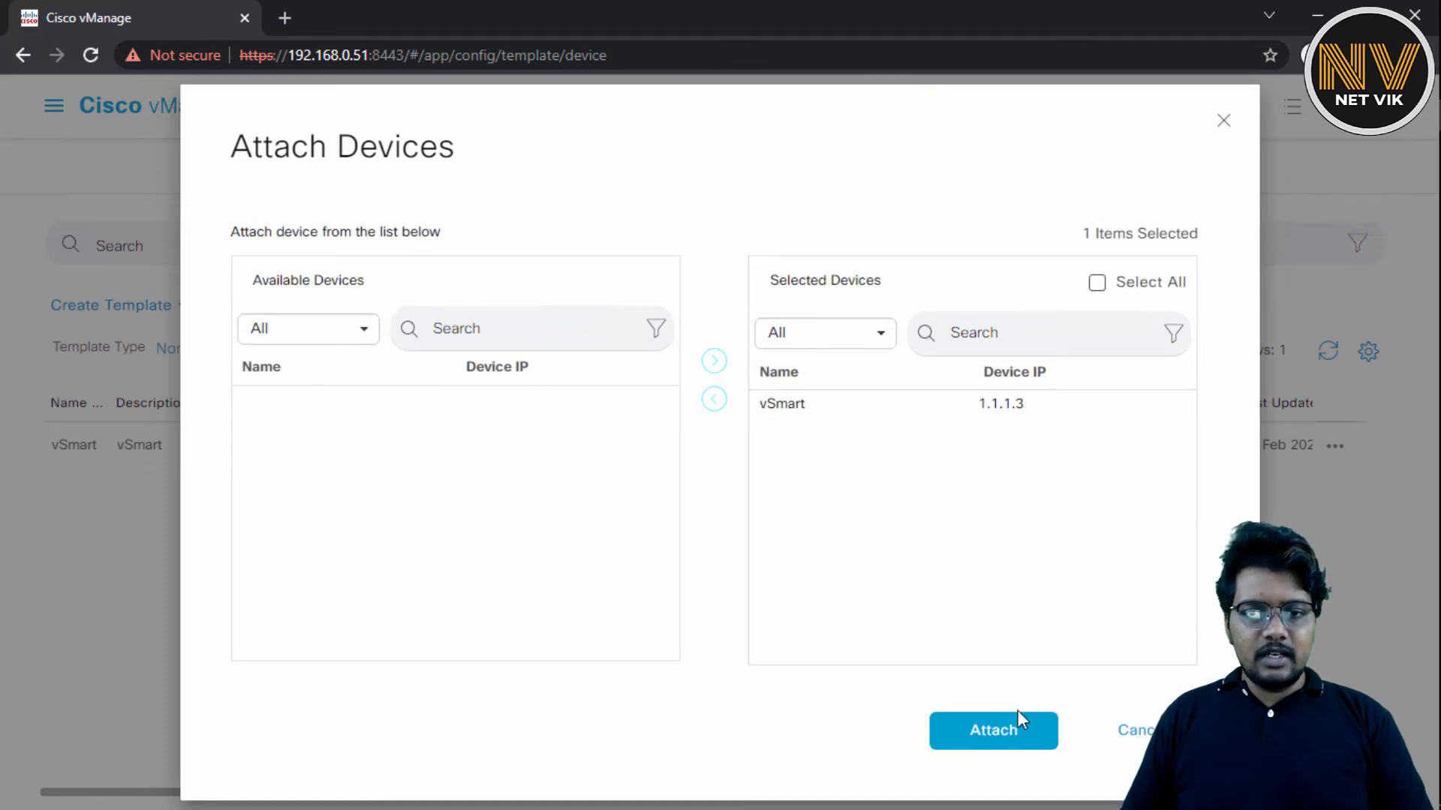
pyautogui.click(994, 730)
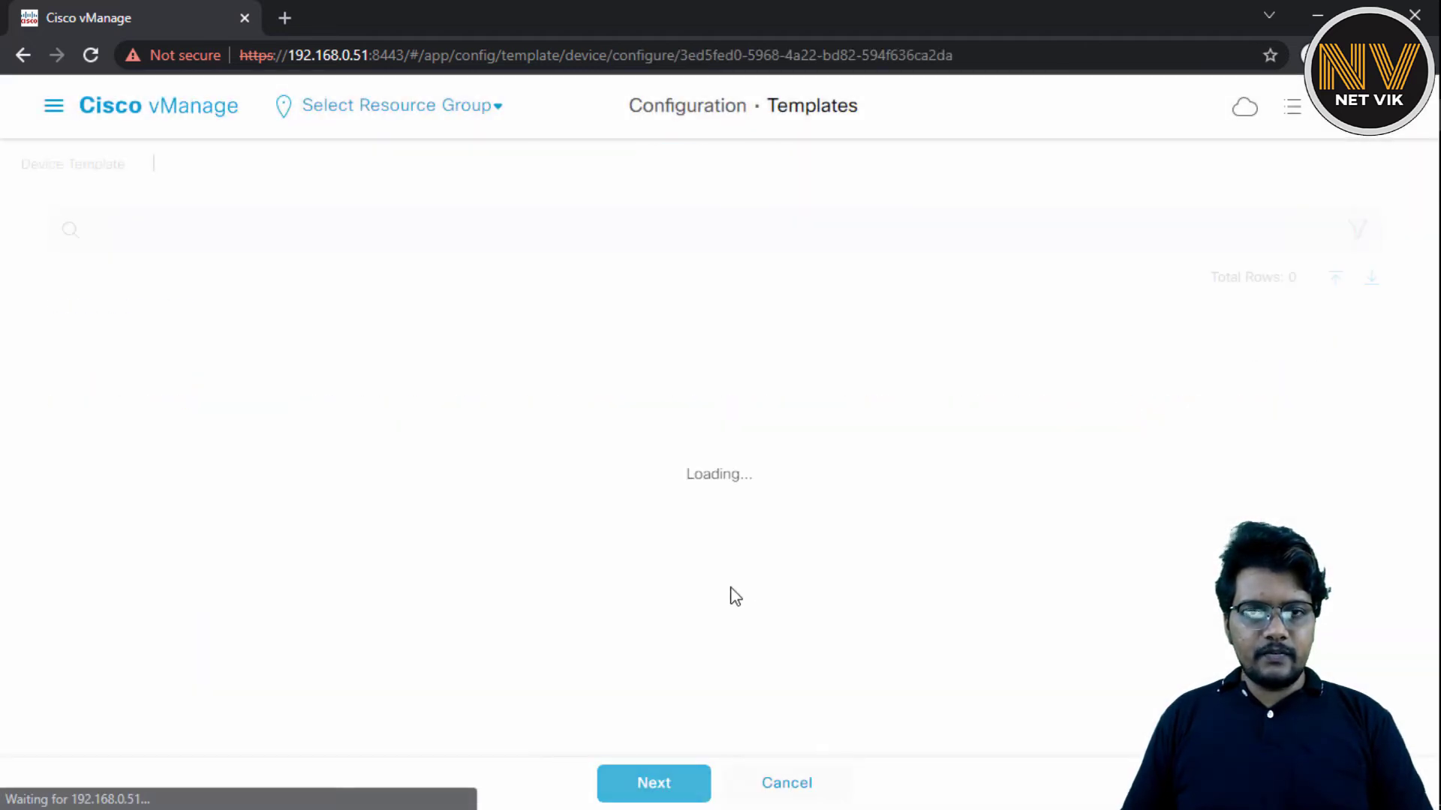
# Push the template with Configure Devices, check the vSmart push log, and return to Templates.
pyautogui.click(653, 804)
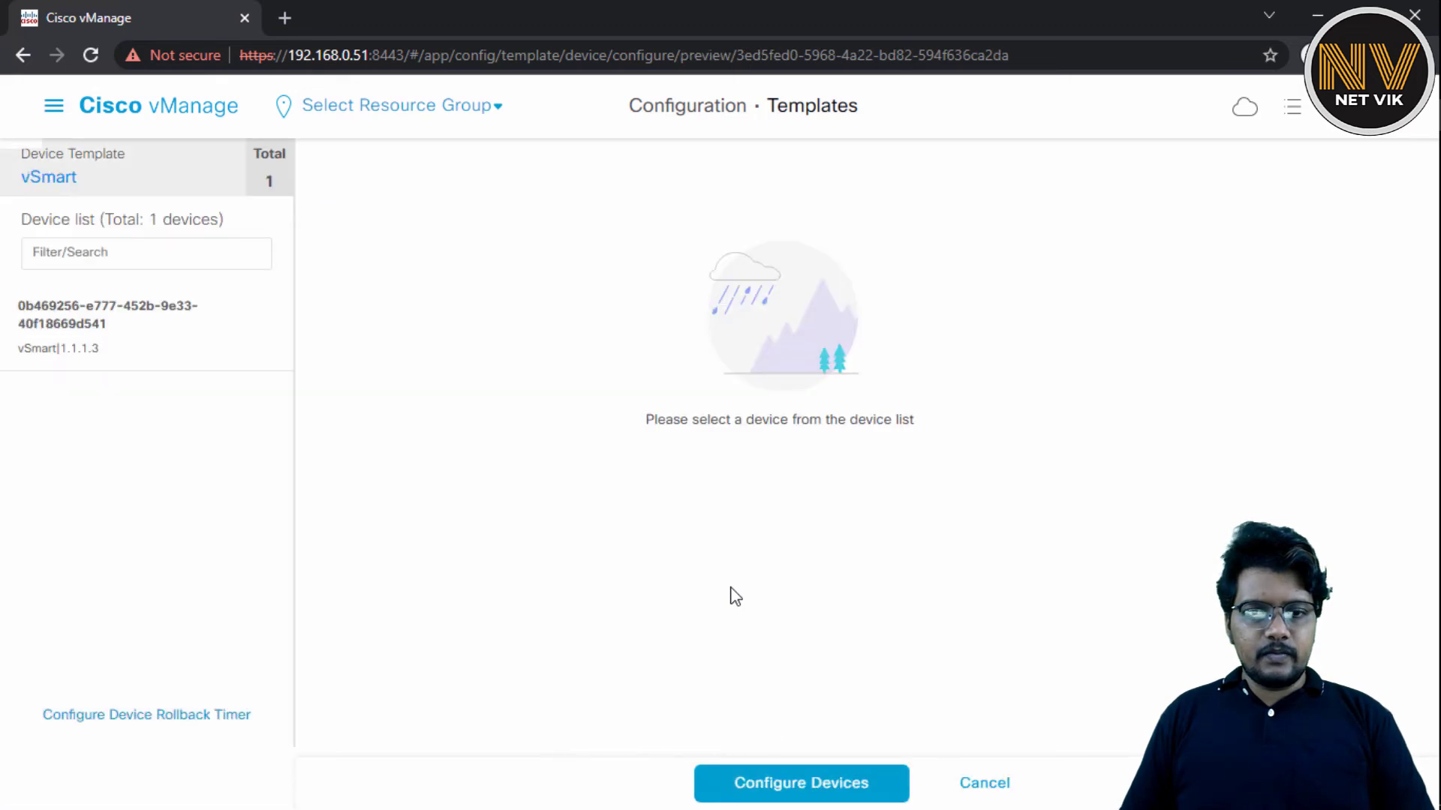
pyautogui.click(802, 805)
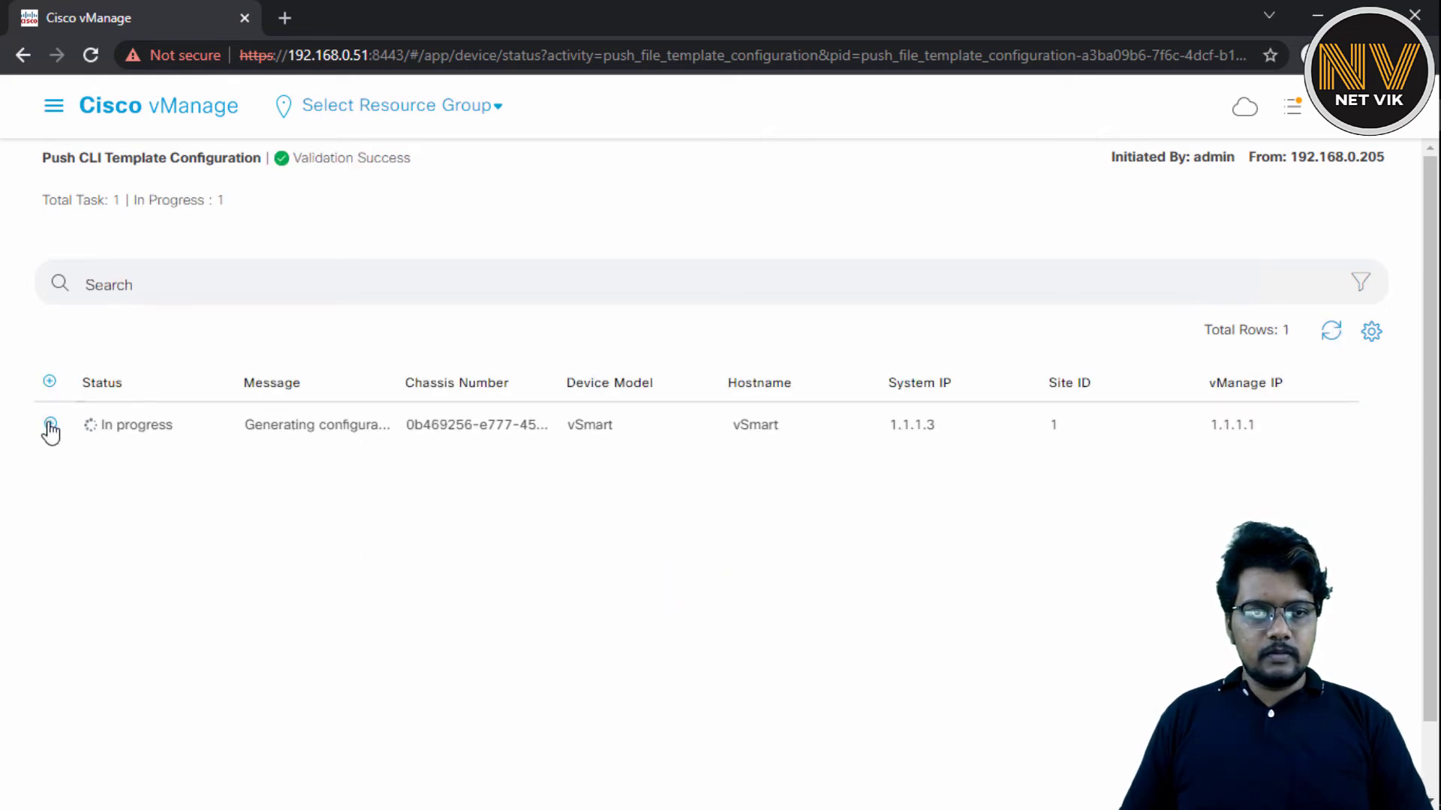
pyautogui.click(50, 425)
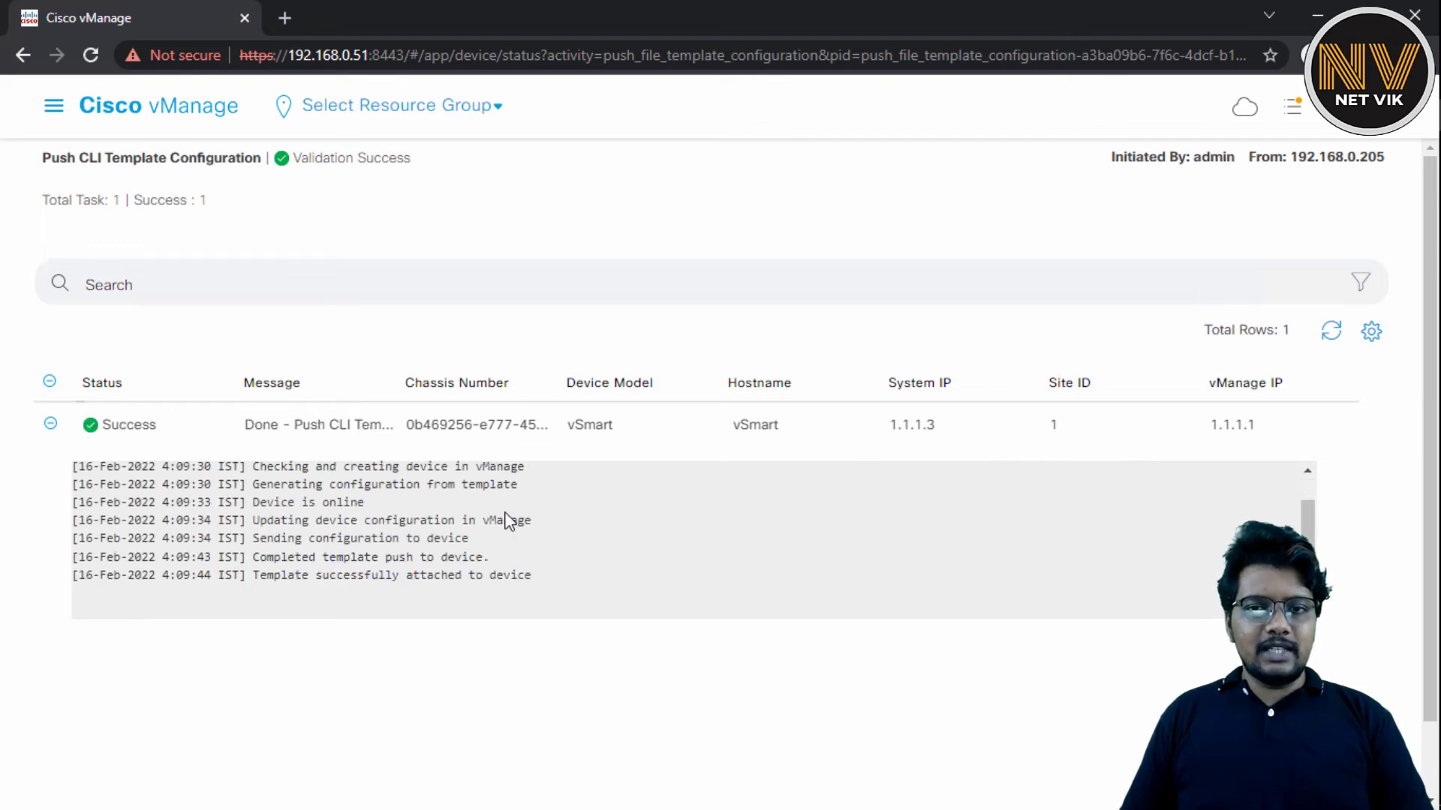
pyautogui.click(51, 106)
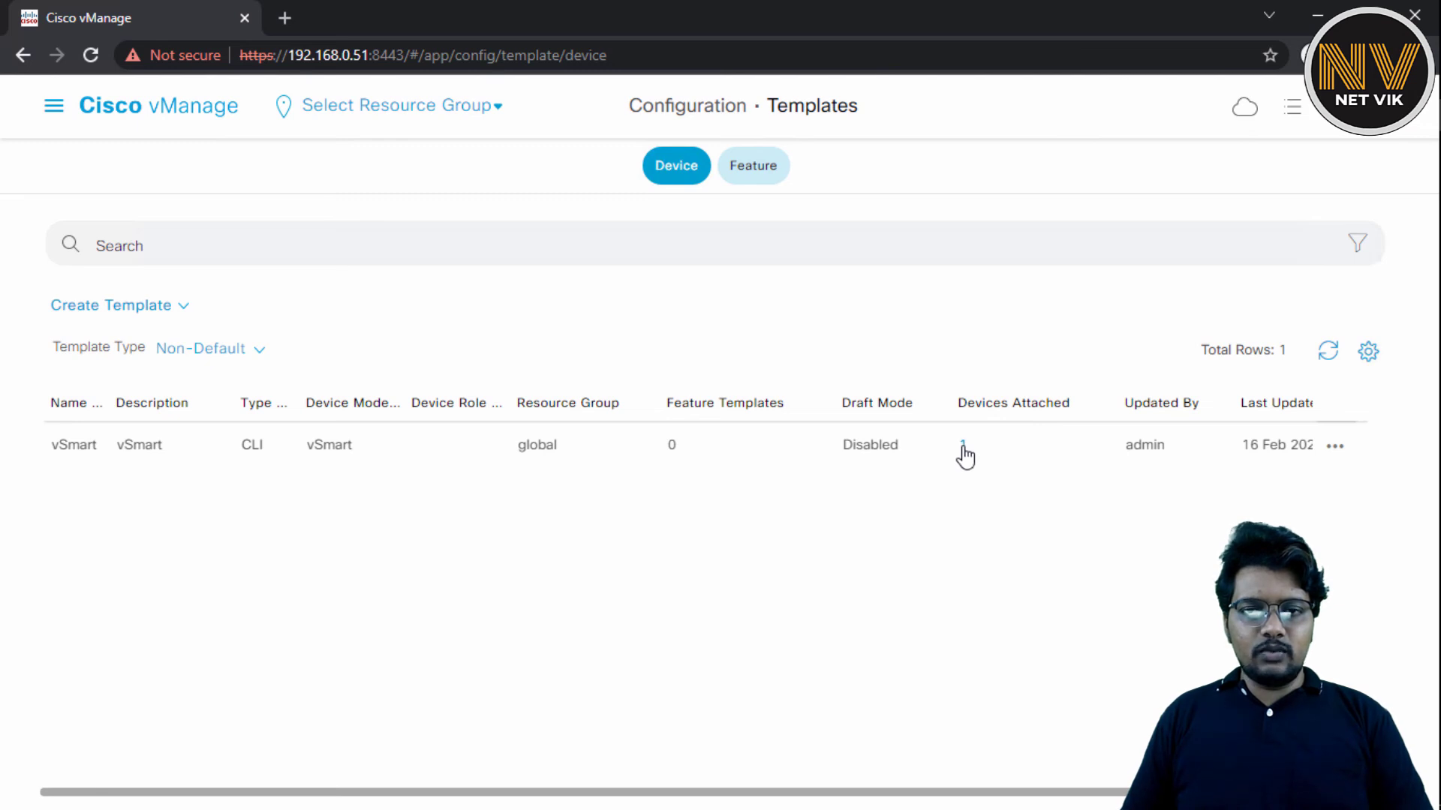
pyautogui.click(963, 444)
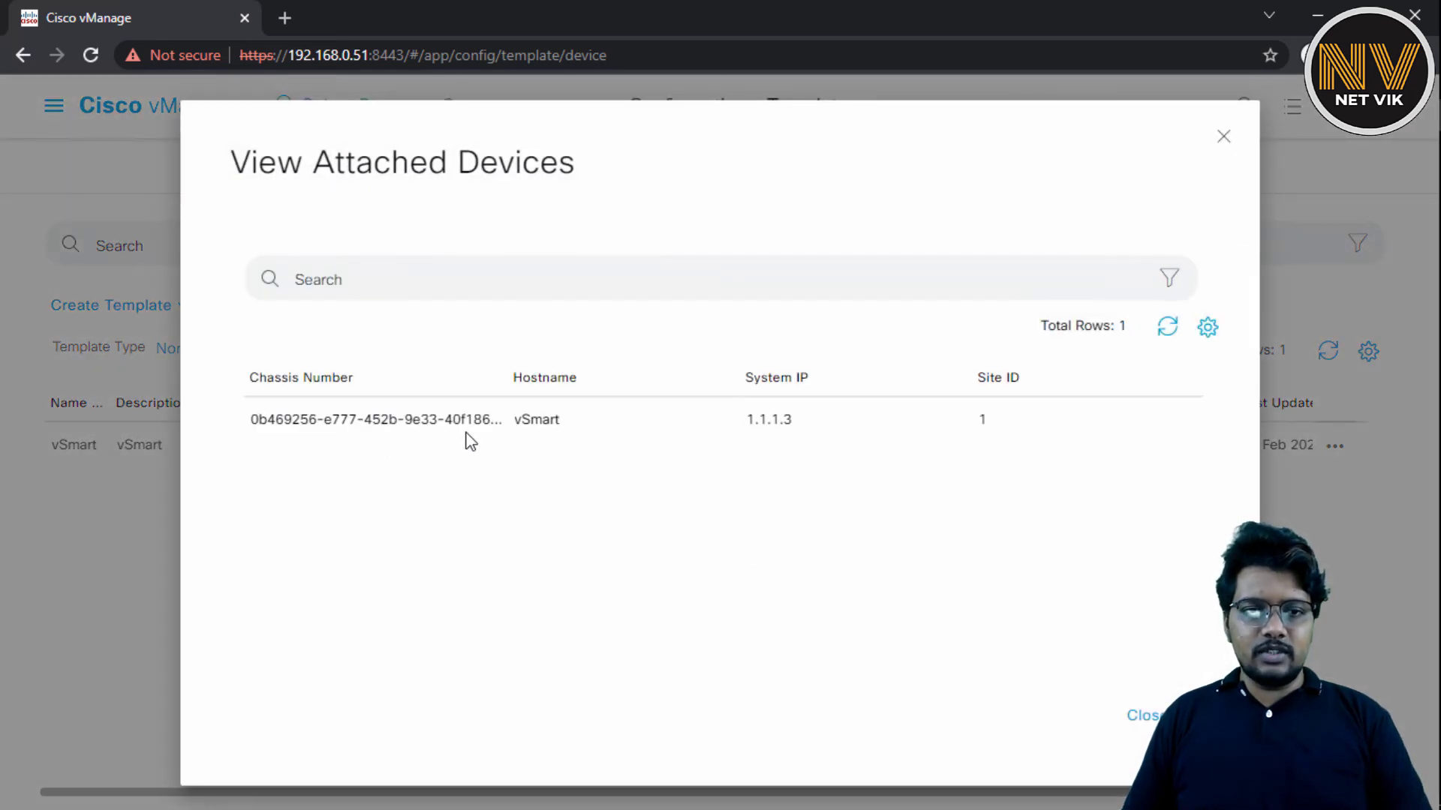
pyautogui.doubleClick(536, 420)
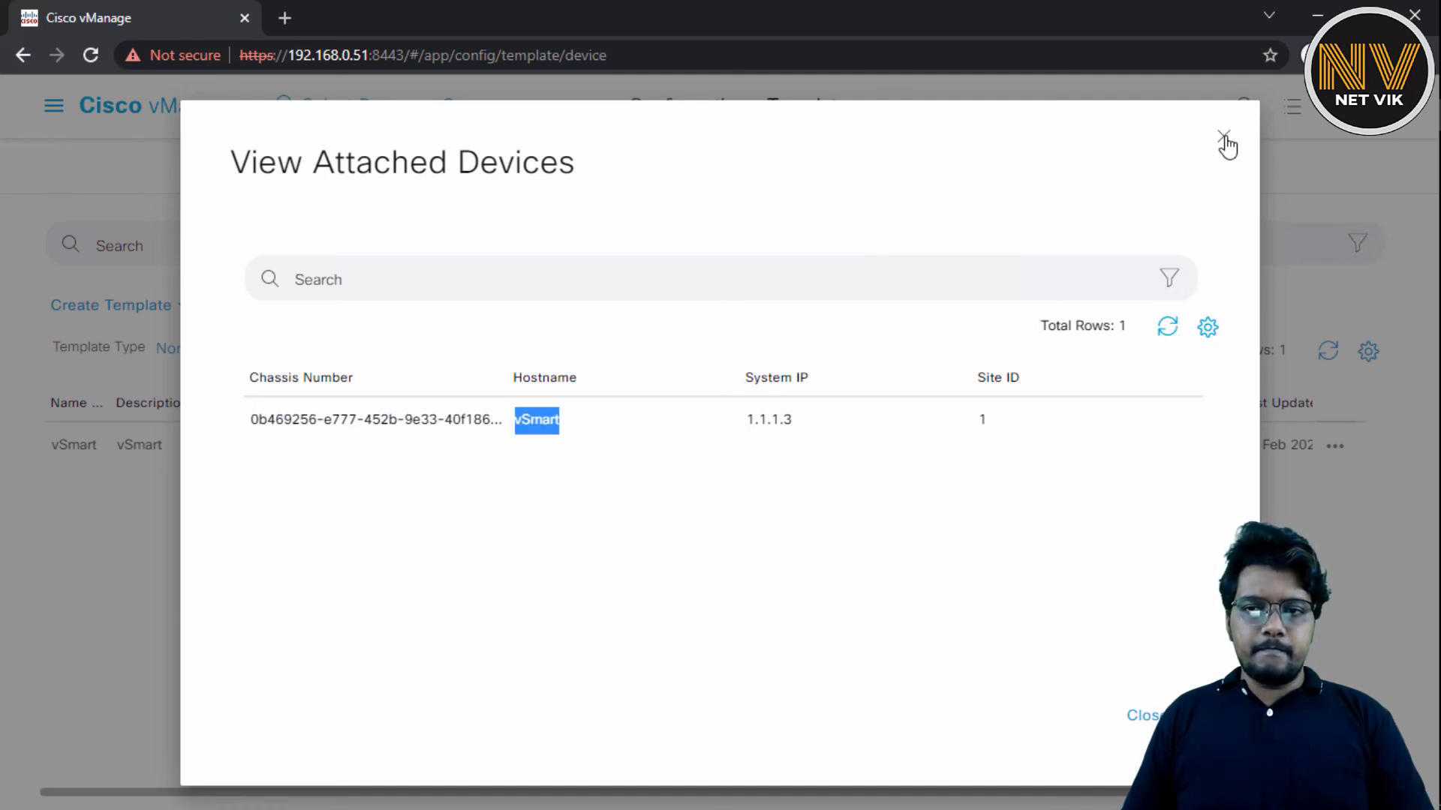
pyautogui.click(1223, 137)
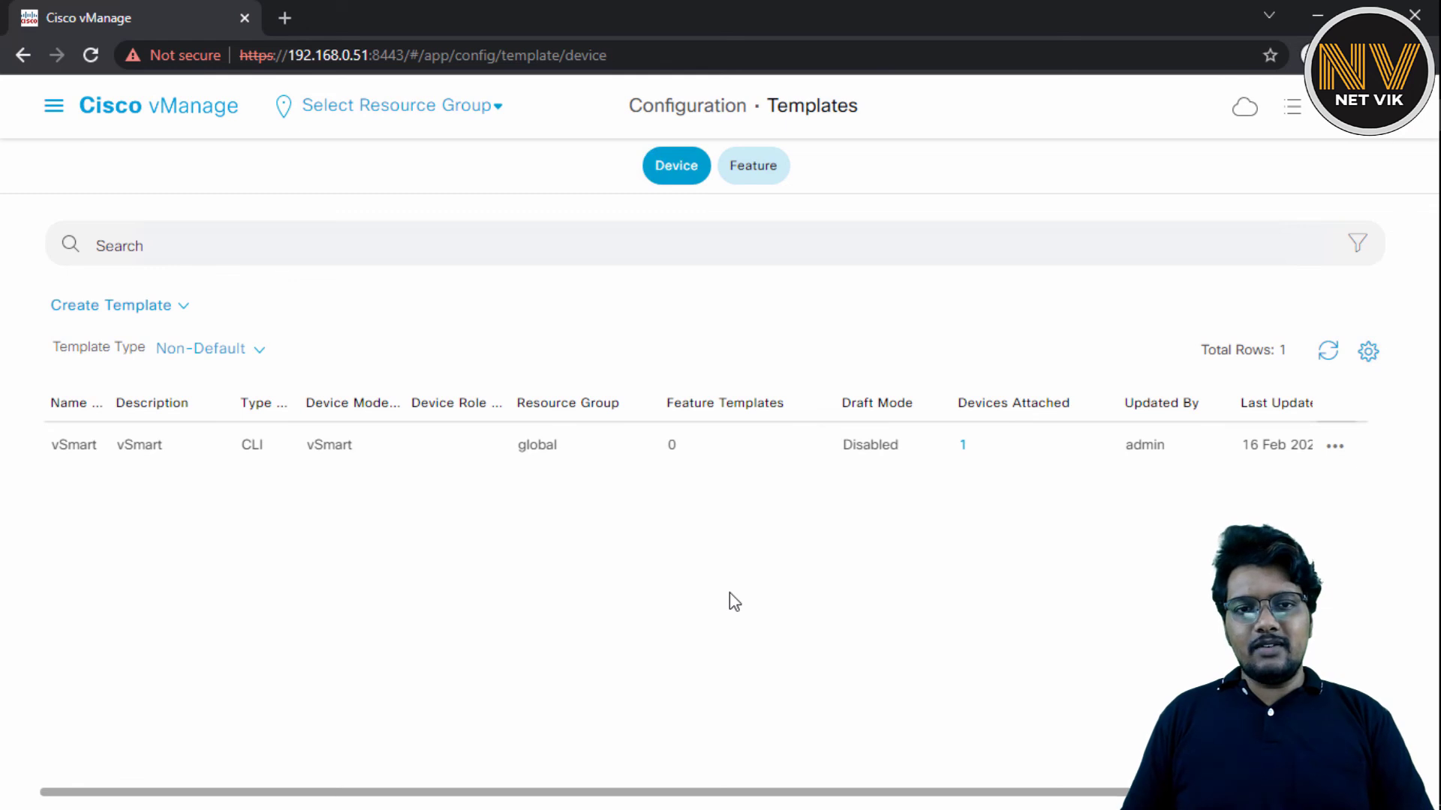
pyautogui.moveTo(649, 554)
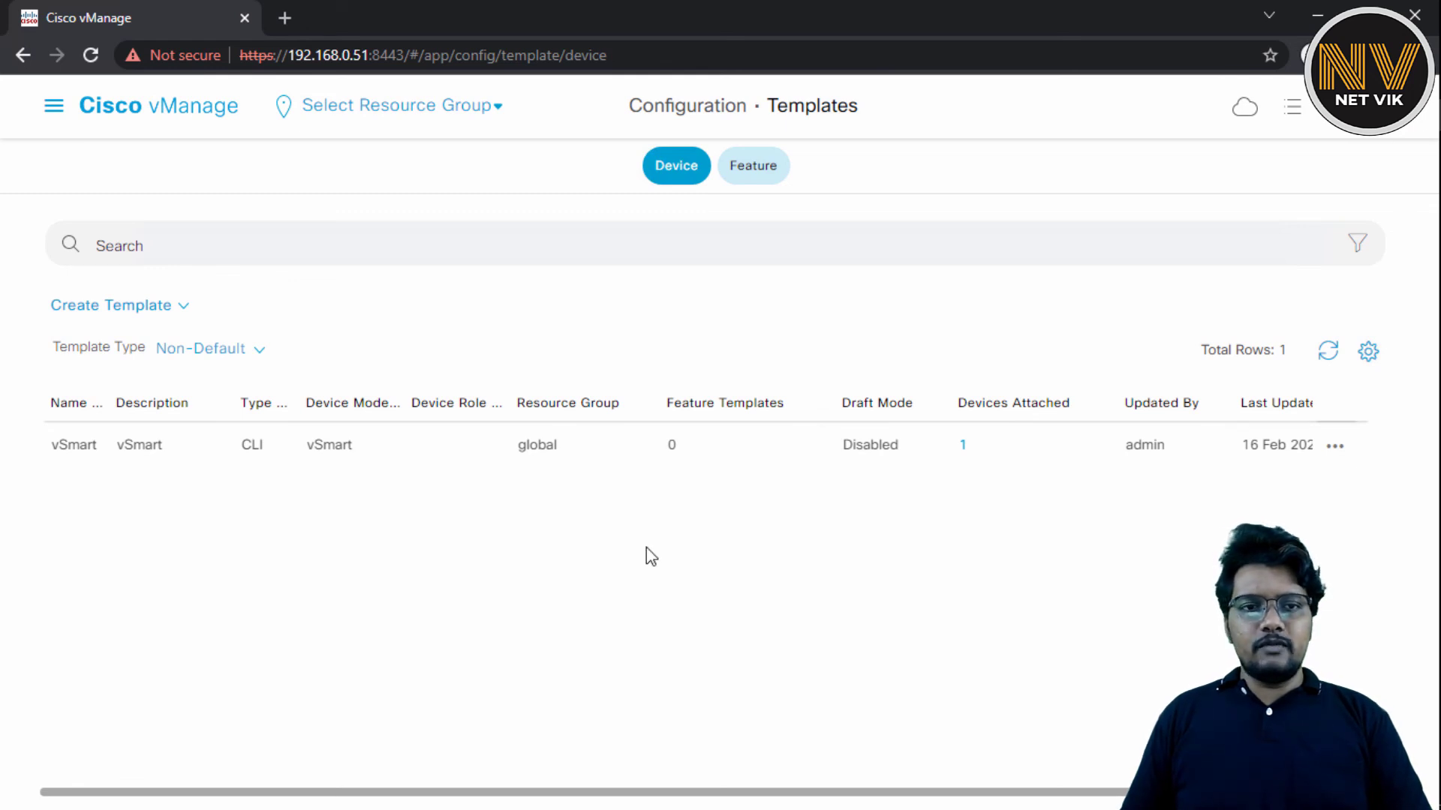